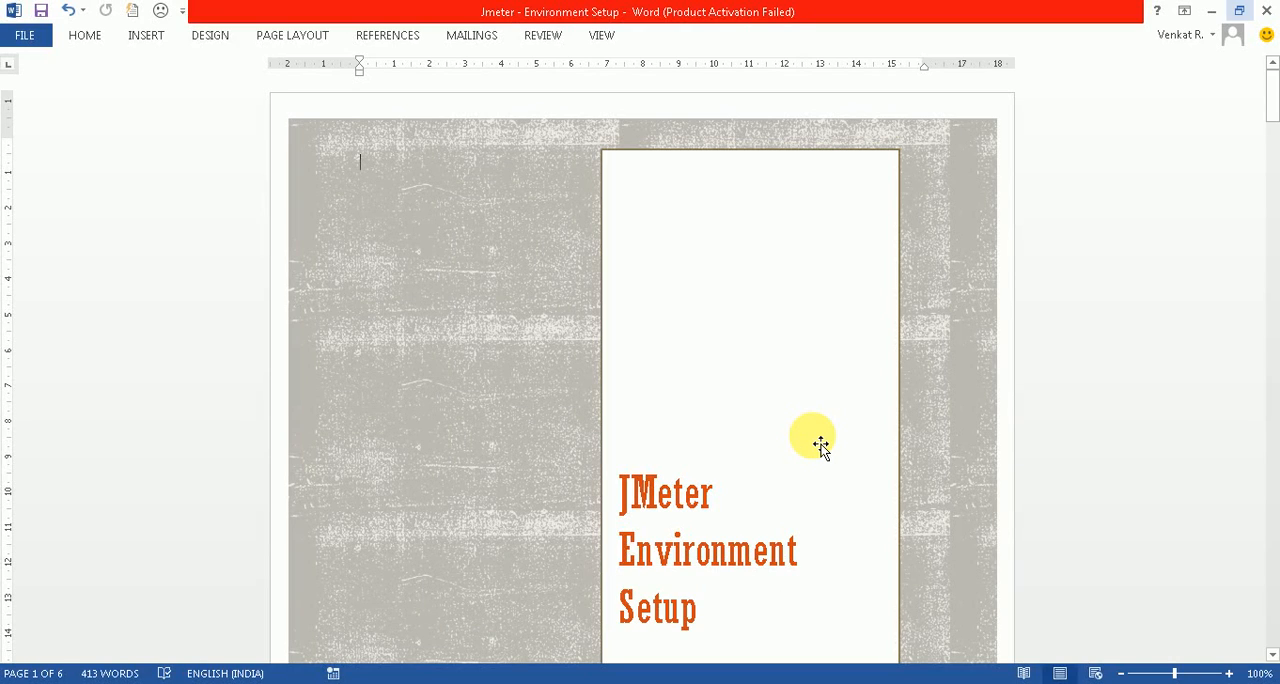
Scroll the JMeter Environment Setup guide down from the cover page to the Contents page.
scroll(down, 3)
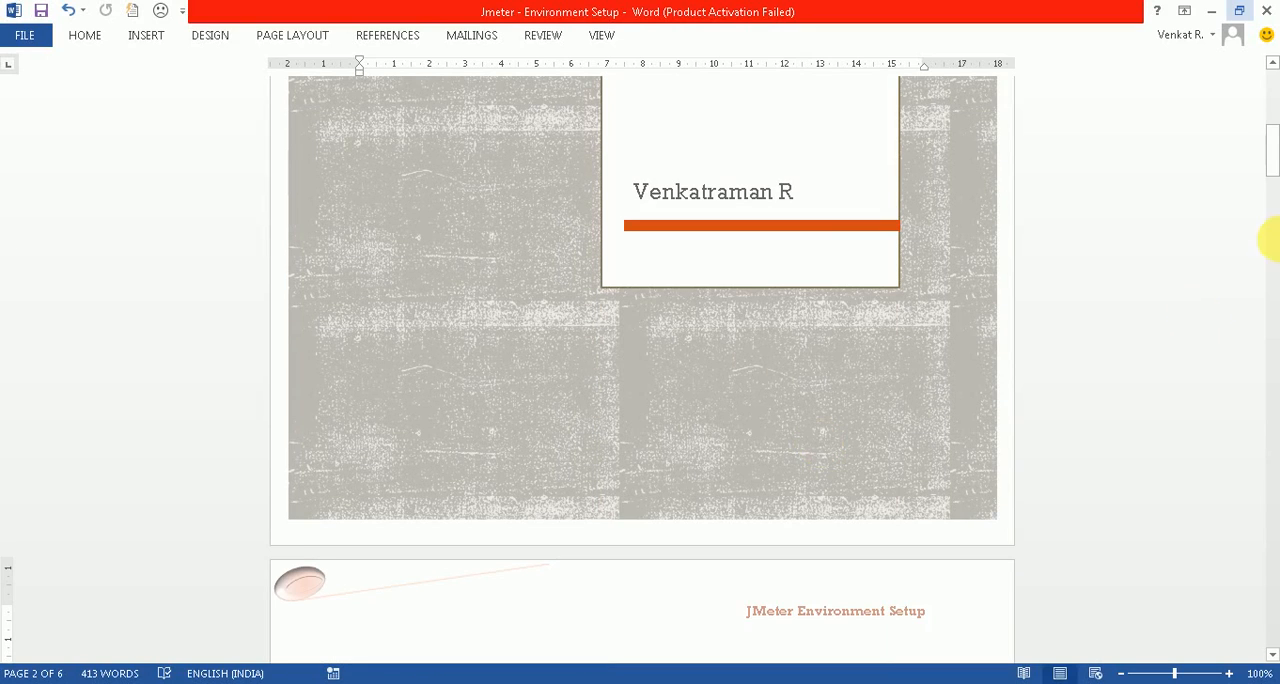
scroll(down, 3)
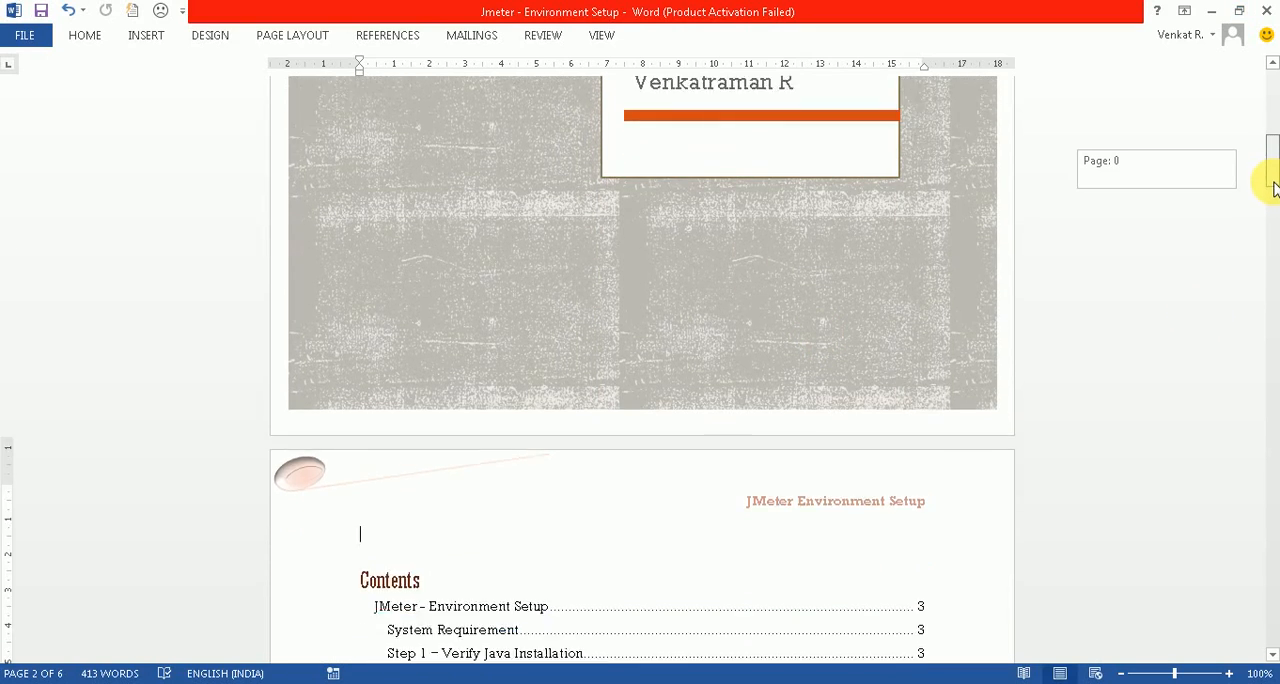
scroll(down, 3)
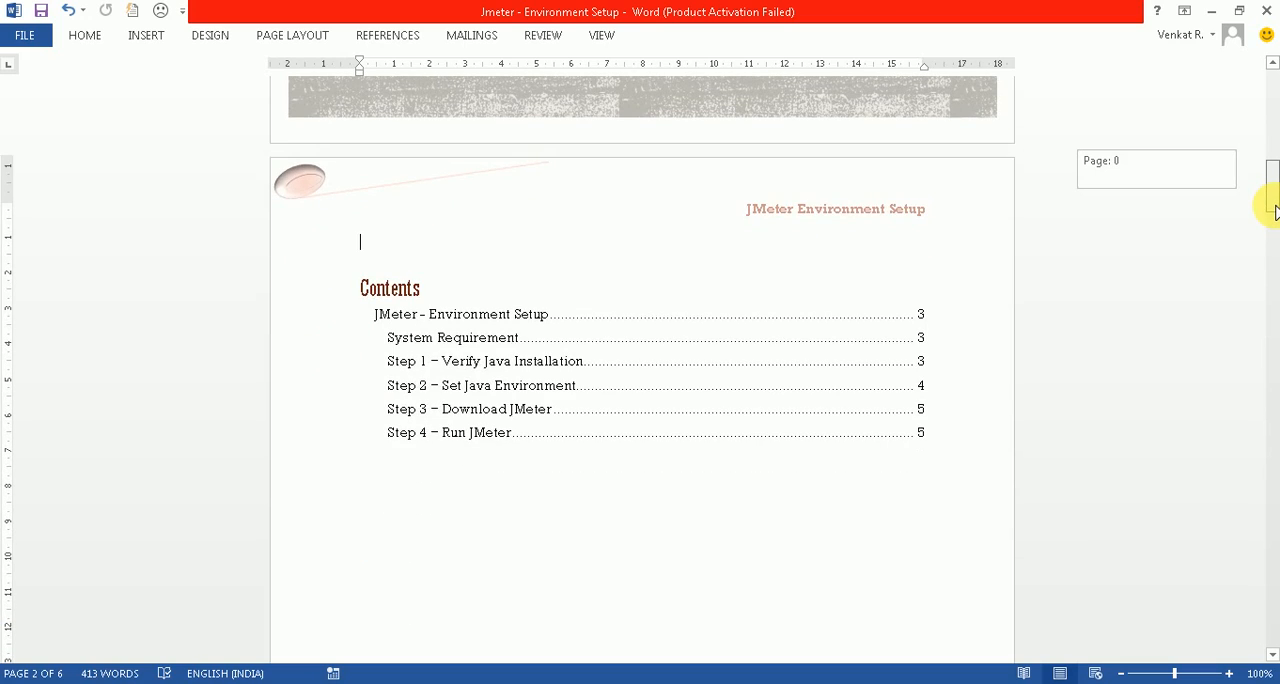
scroll(down, 3)
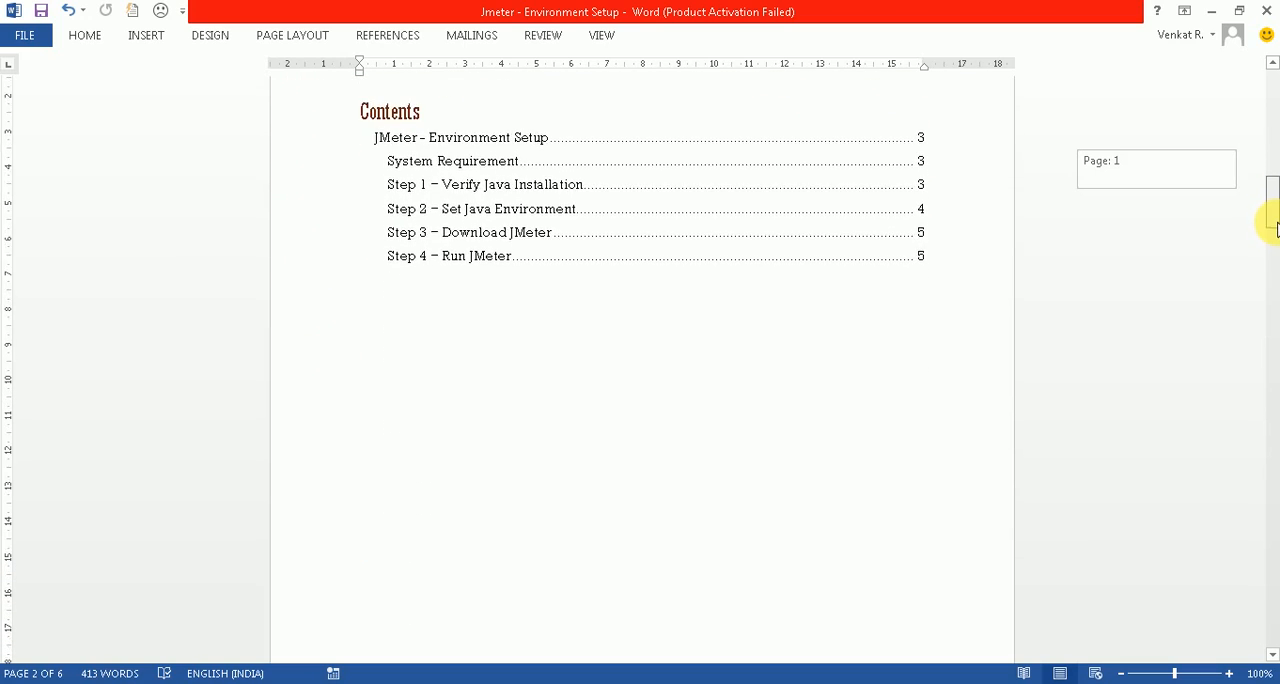
scroll(down, 3)
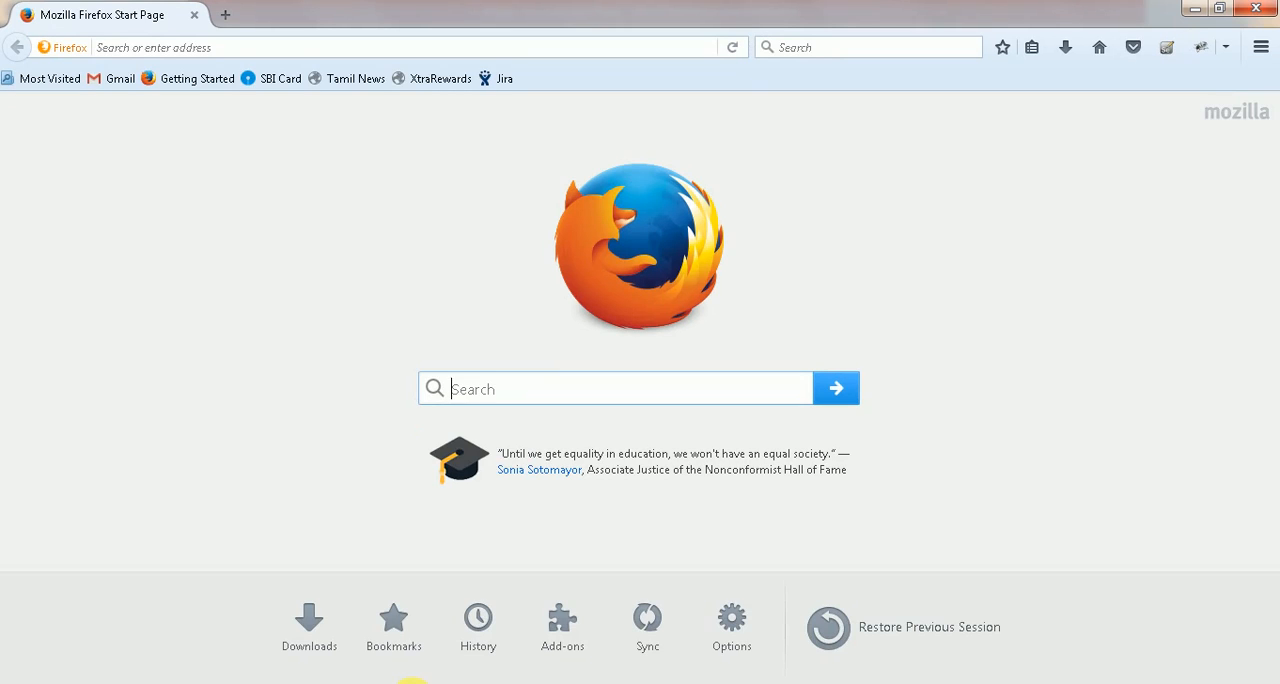
mouse_move(284, 48)
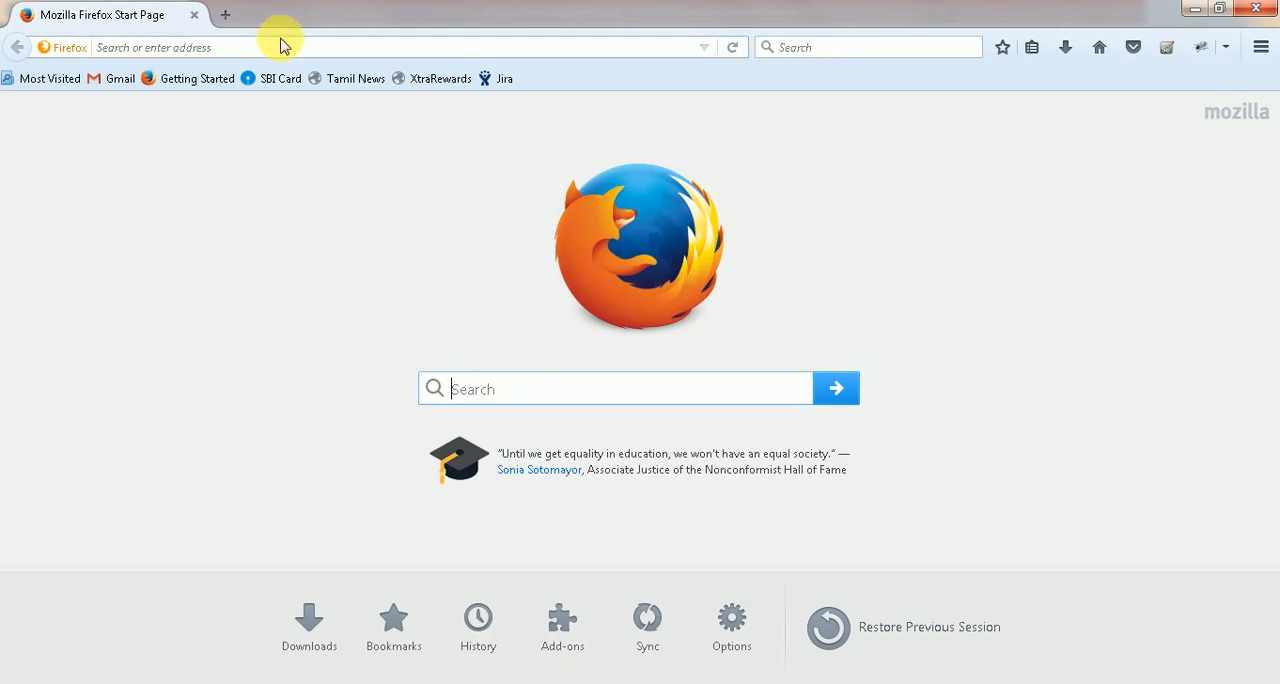
Search Google for 'java download' and follow the Download Free Java Software result.
text(java)
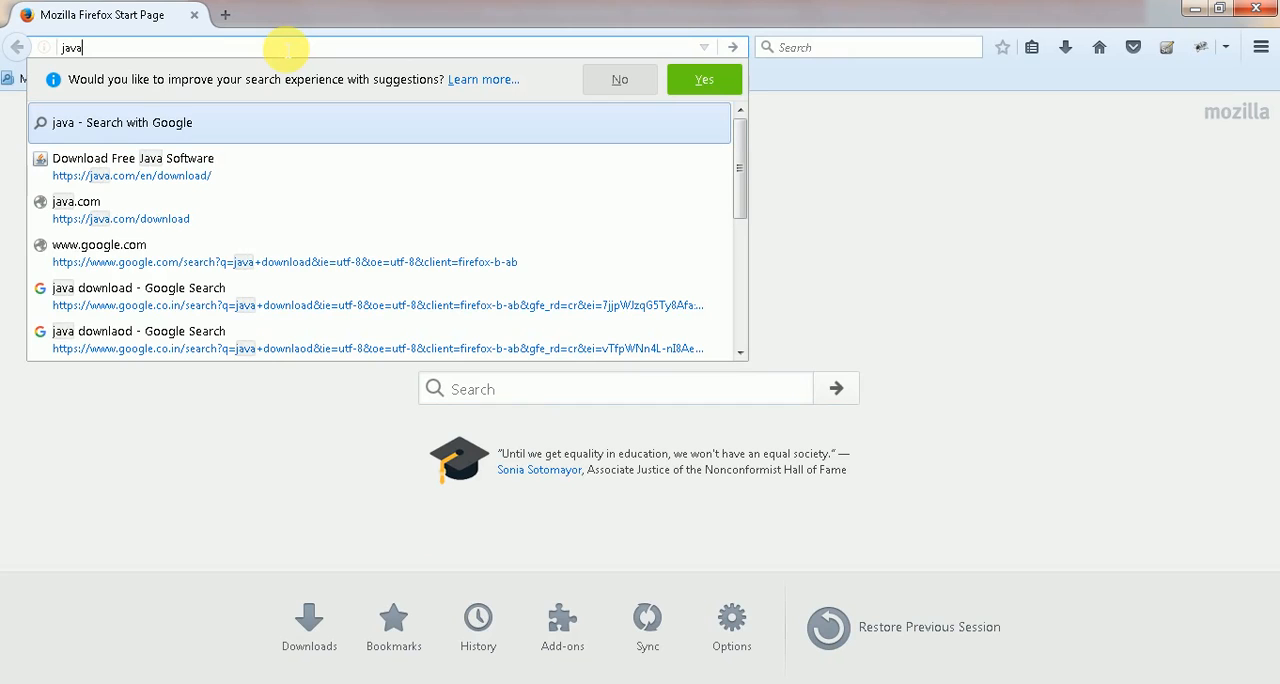
text(download&ie=utf-8&oe=utf-8&client=firefox-b-ab&gfe_rd=cr&ei=nTnpWPSSBc)
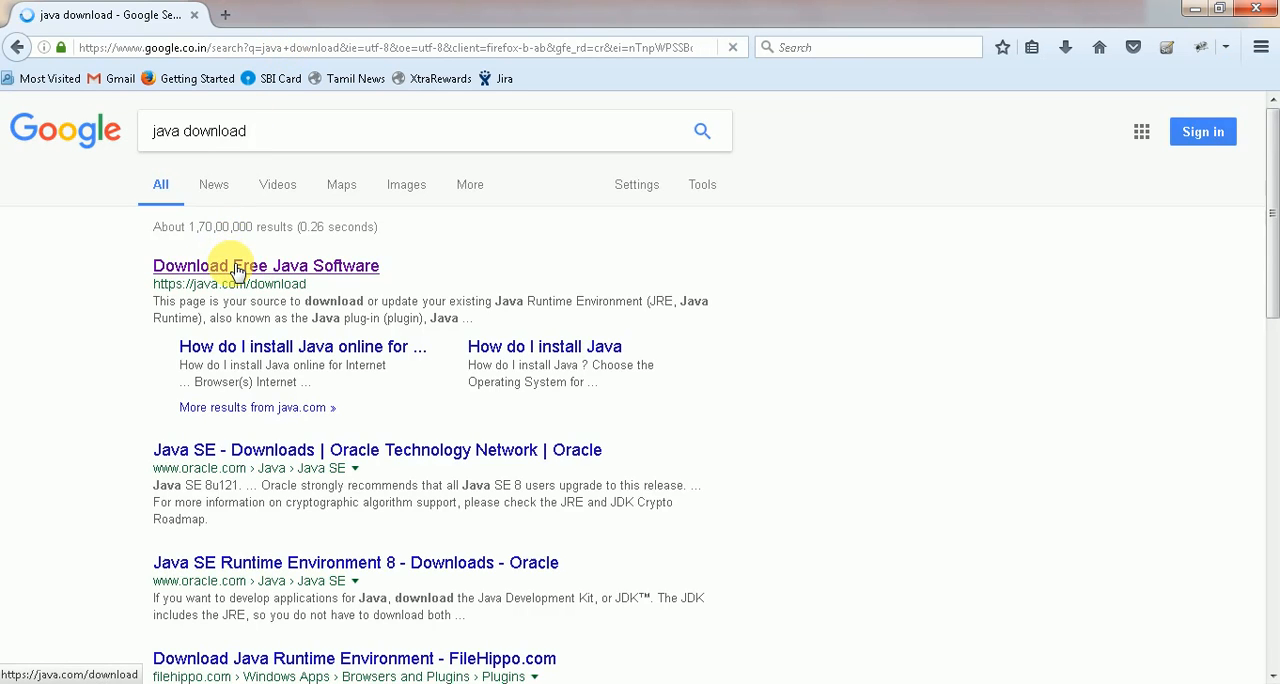
click(264, 264)
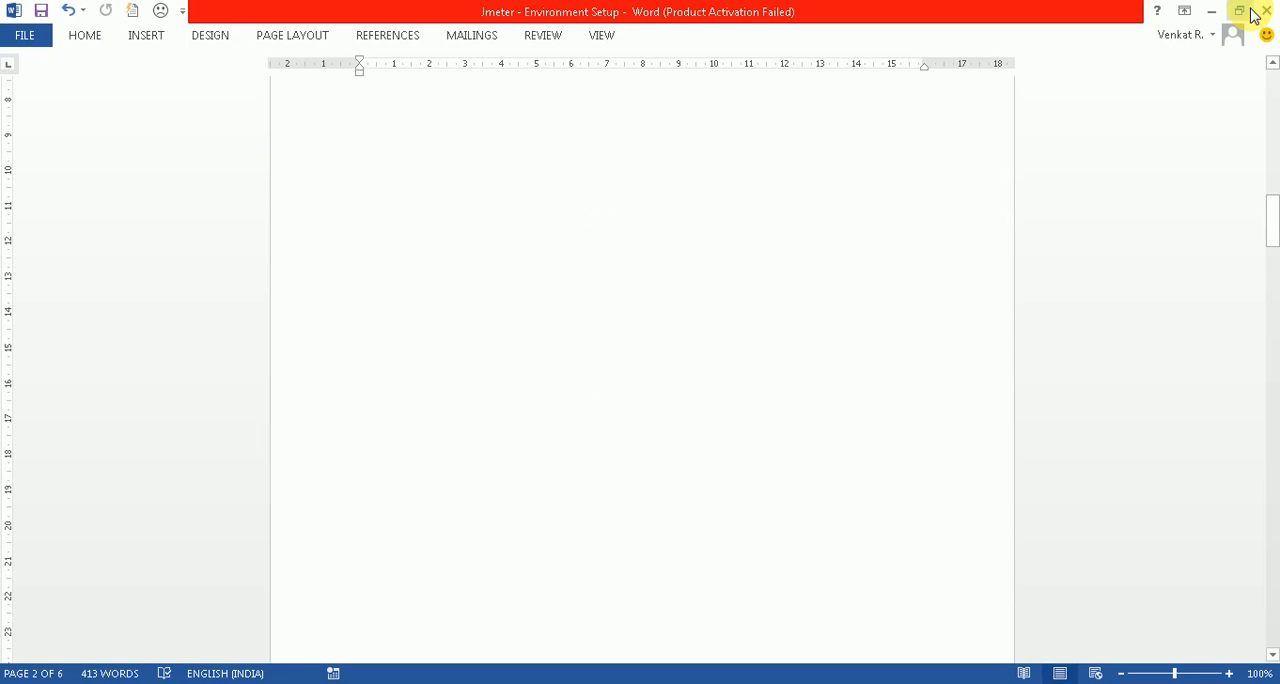
Scroll the Word guide down toward the Step 1 – Verify Java Installation section.
scroll(down, 3)
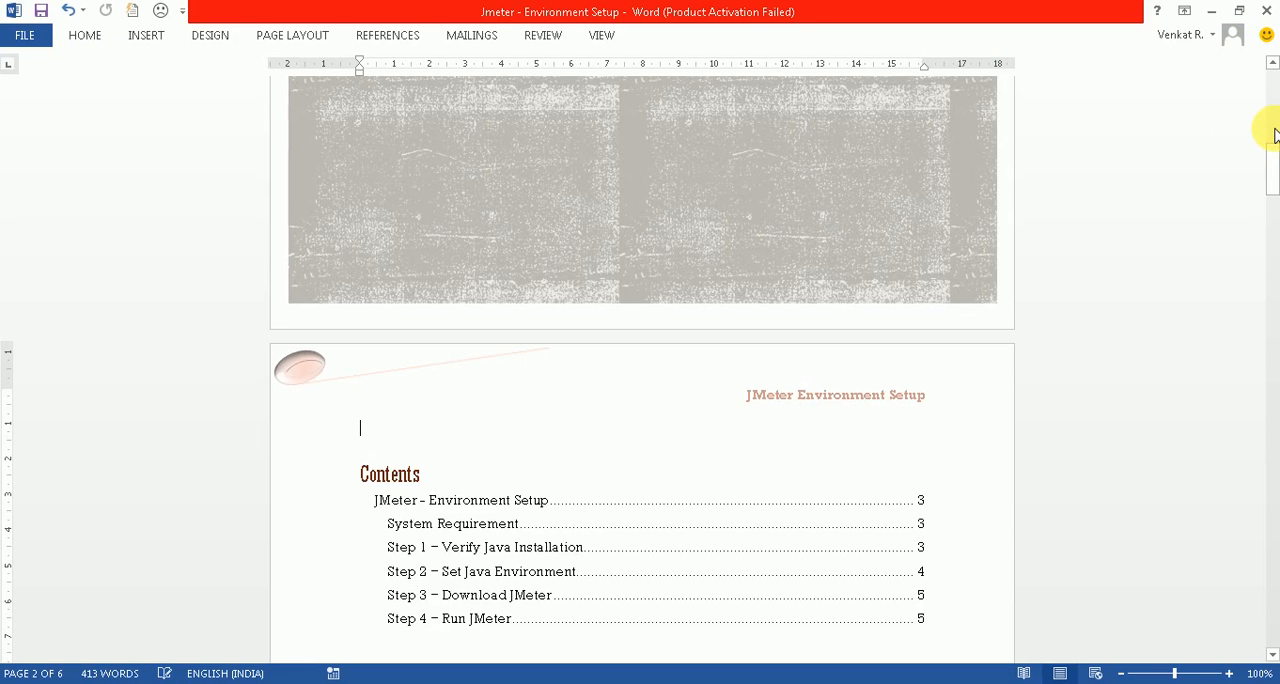
mouse_move(510, 548)
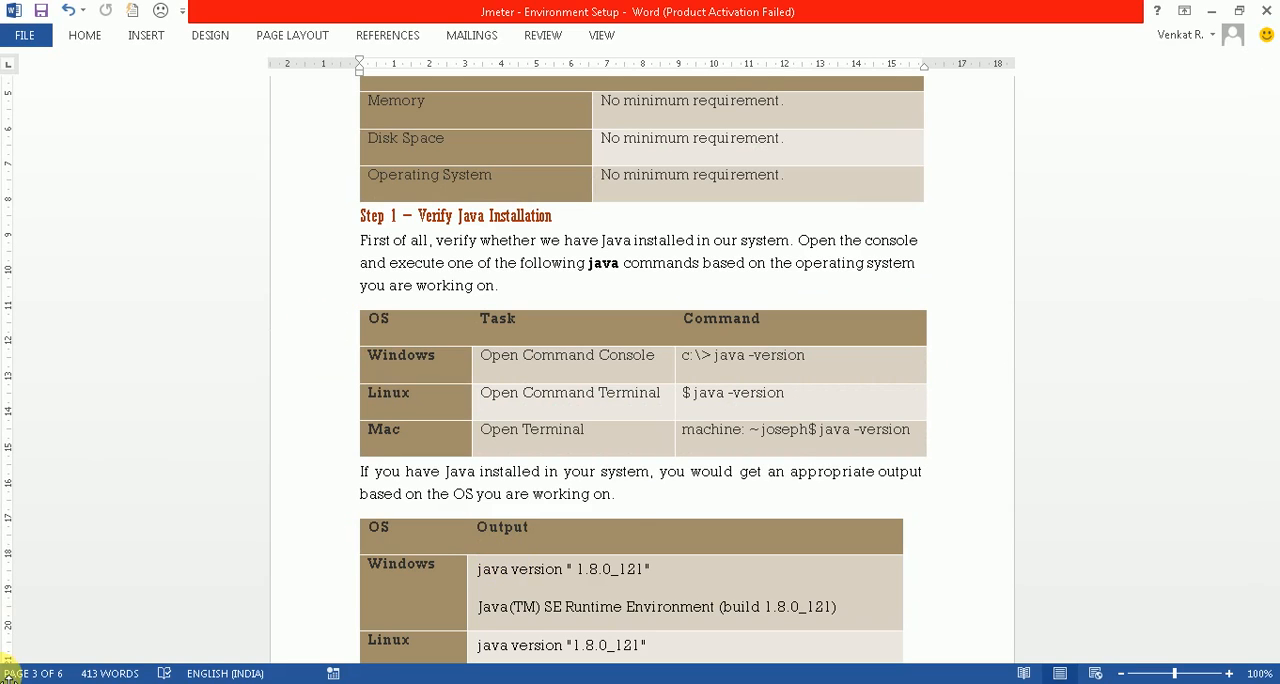
Launch cmd from Start and run java -version, reporting Java 1.8.0_121.
click(8, 676)
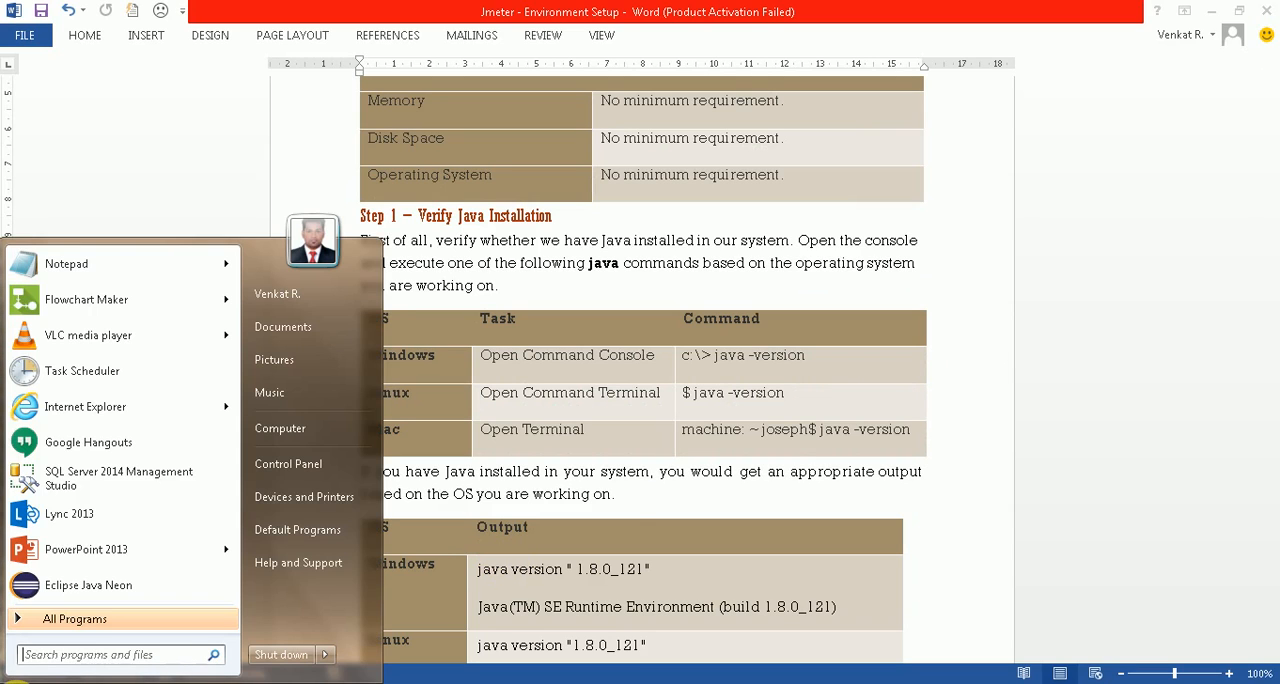
text(cmd)
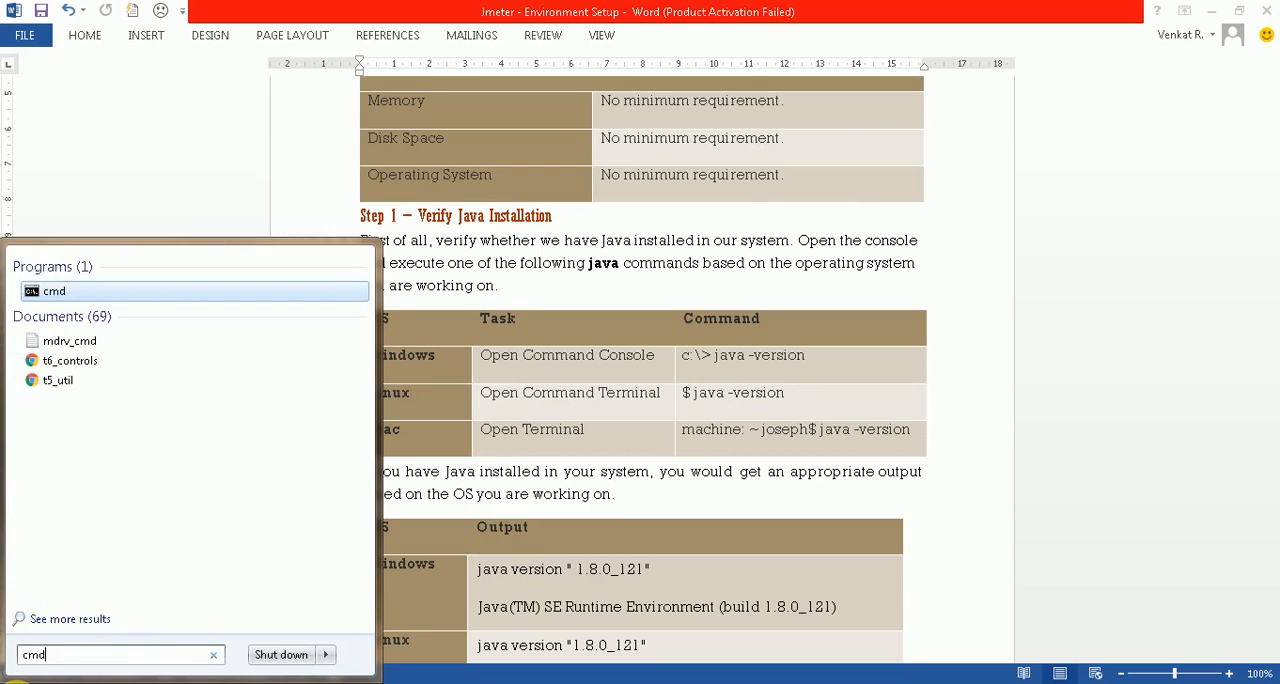
click(56, 292)
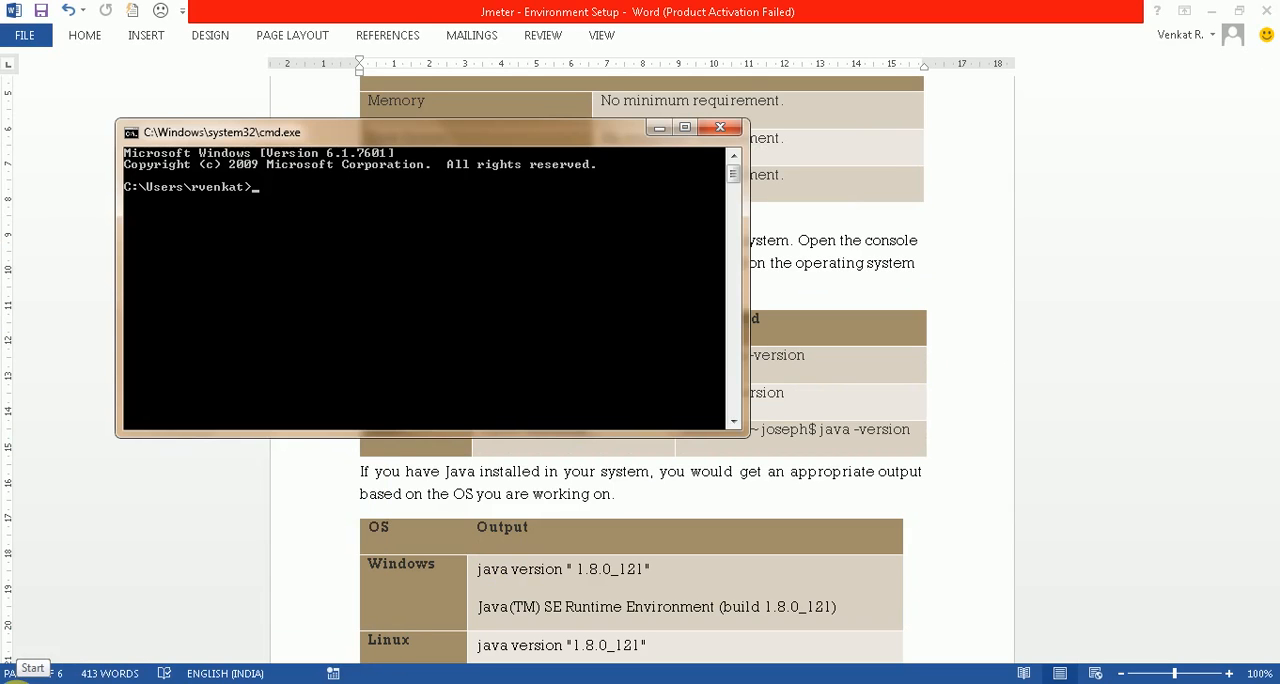
text(java -)
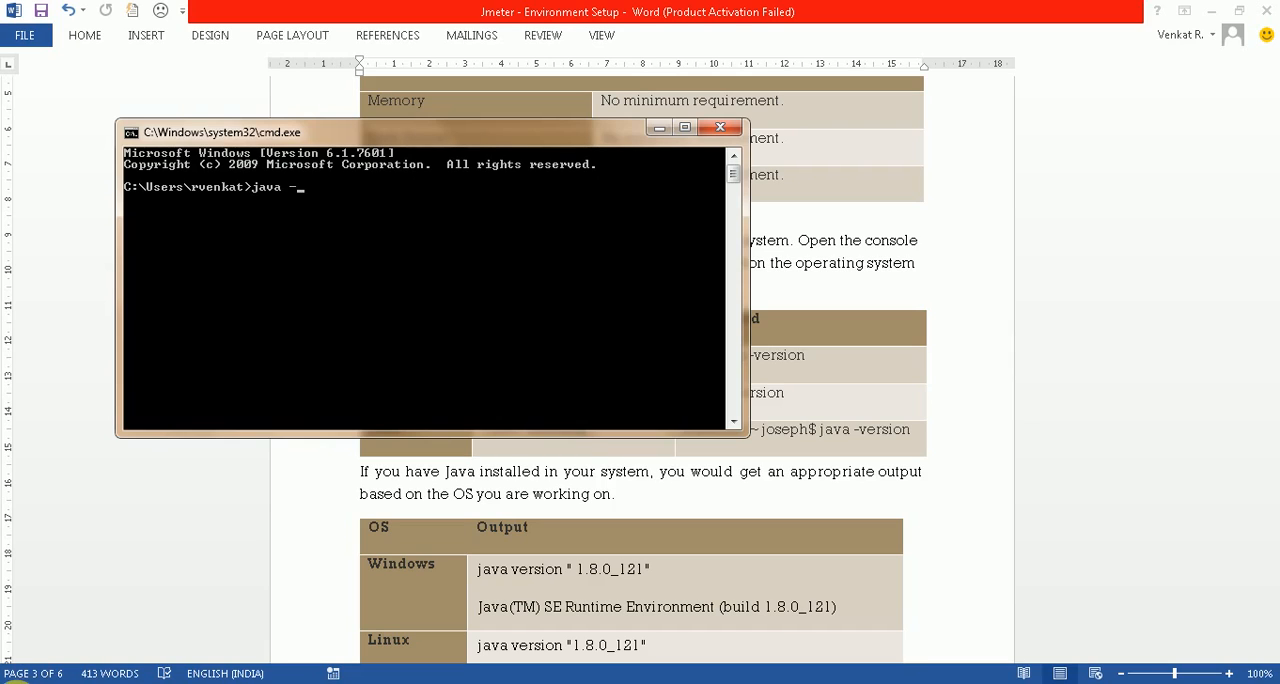
text(version)
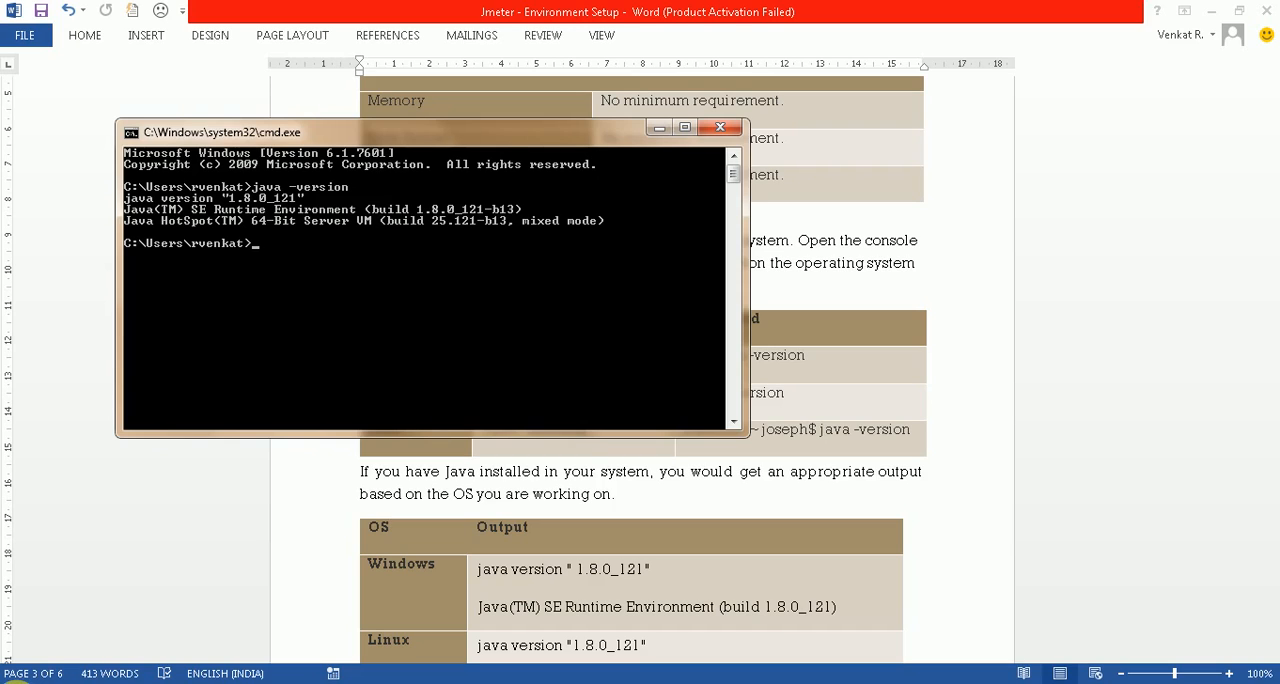
mouse_move(10, 552)
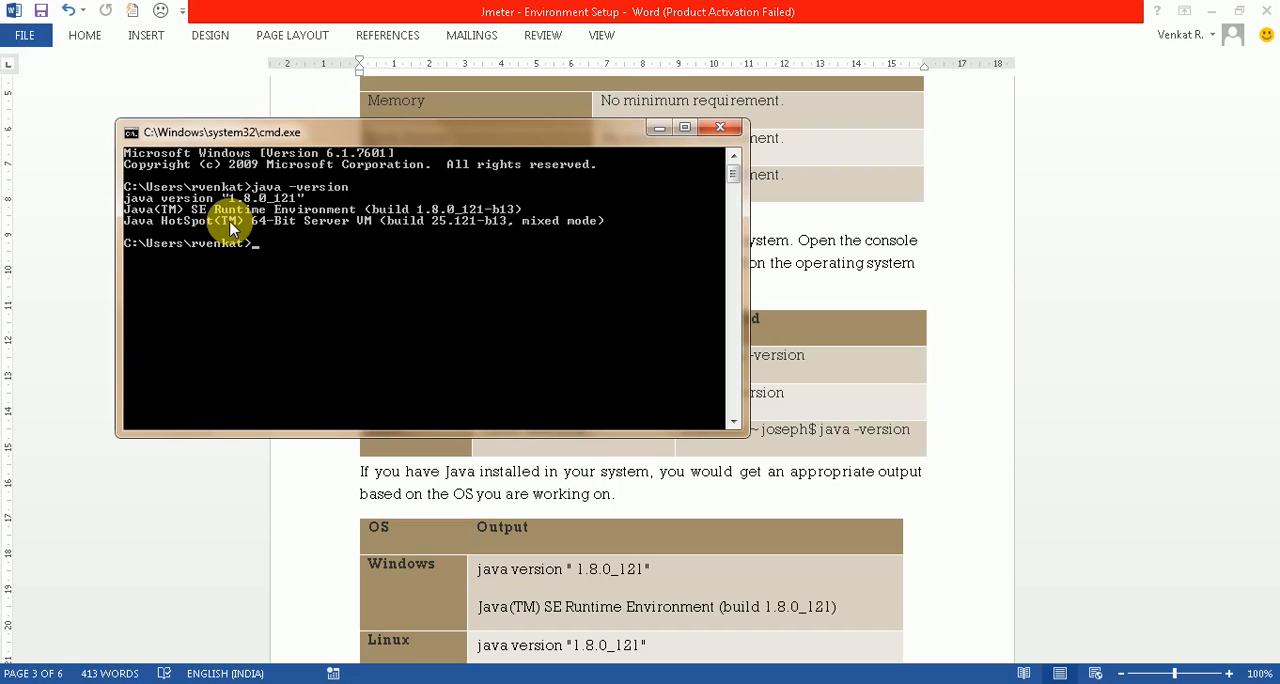
mouse_move(670, 190)
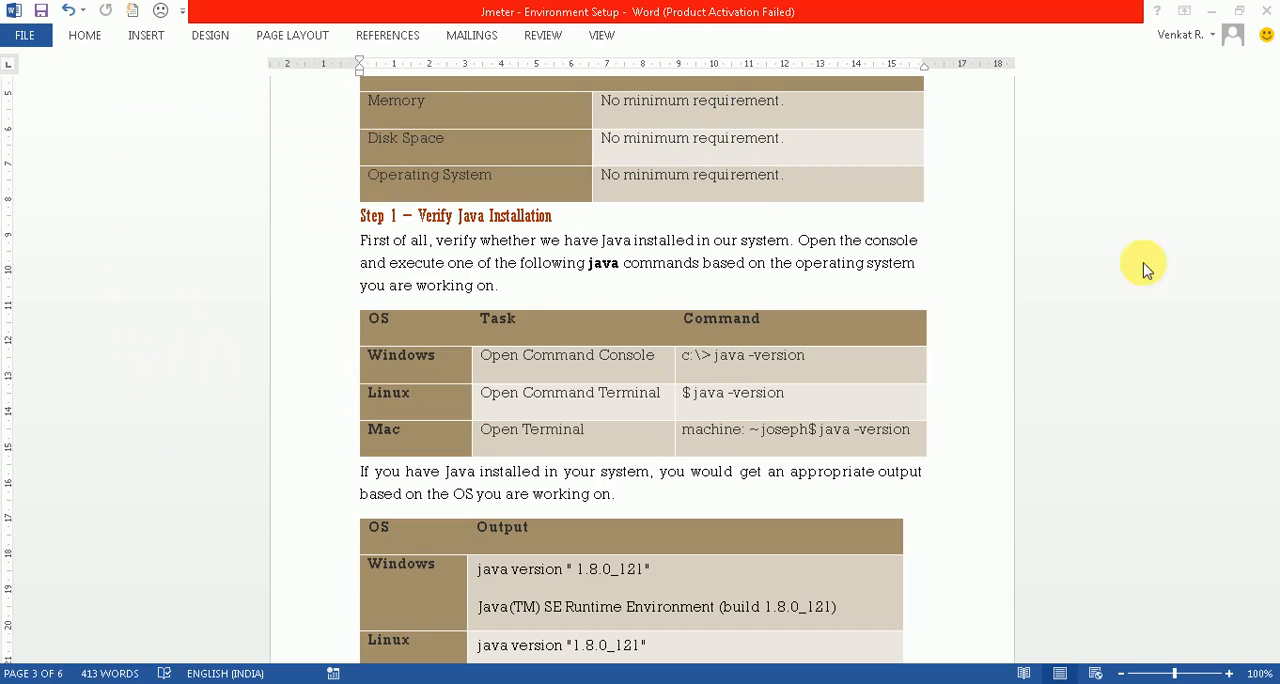
mouse_move(1250, 276)
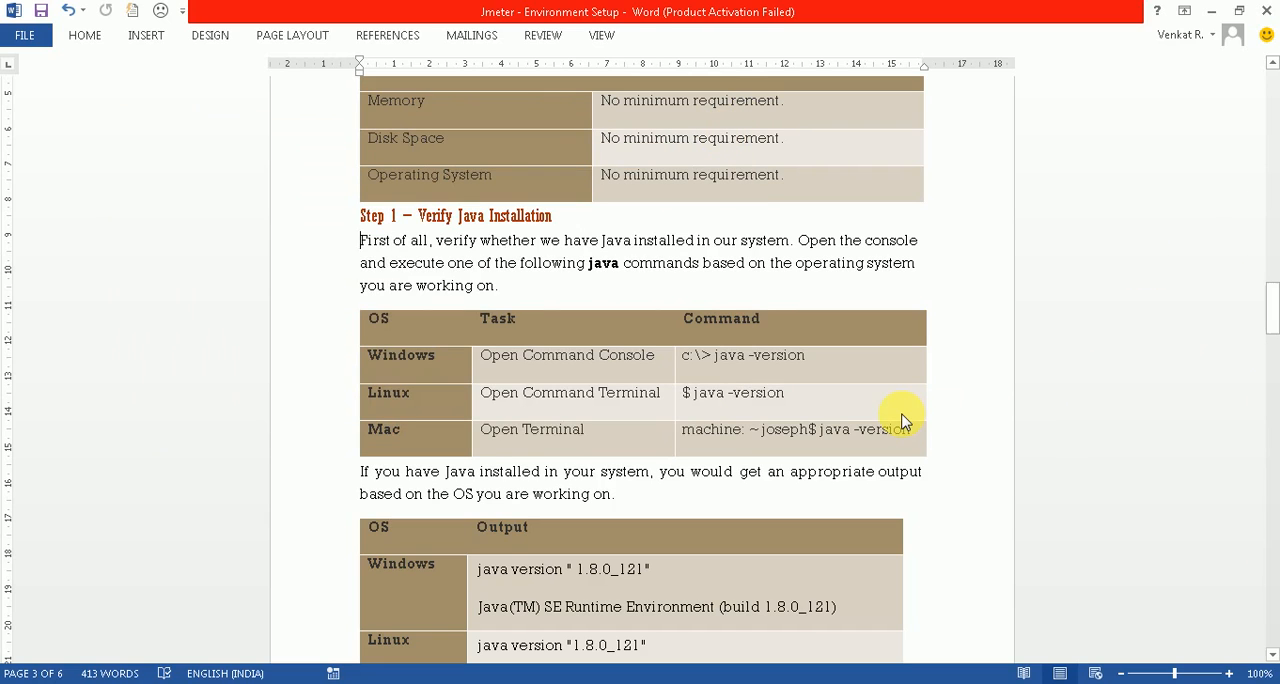
Scroll the guide down to Step 2 – Set Java Environment with JAVA_HOME and Path instructions.
scroll(down, 3)
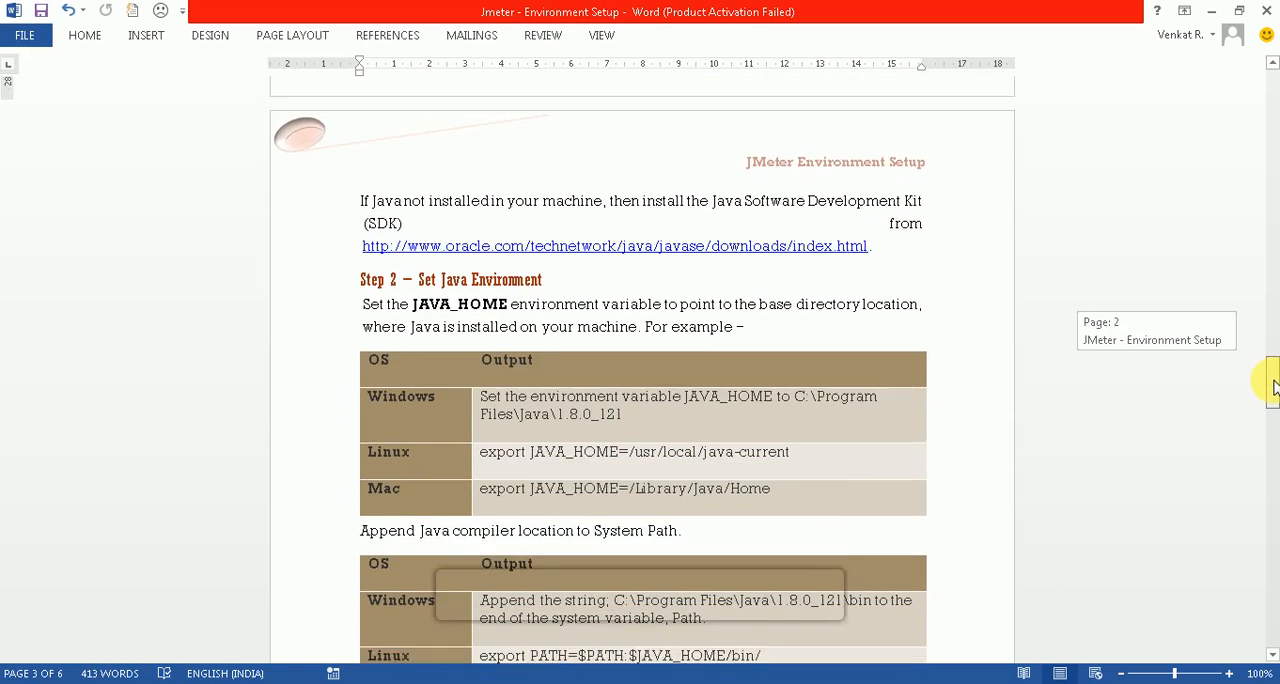
scroll(down, 3)
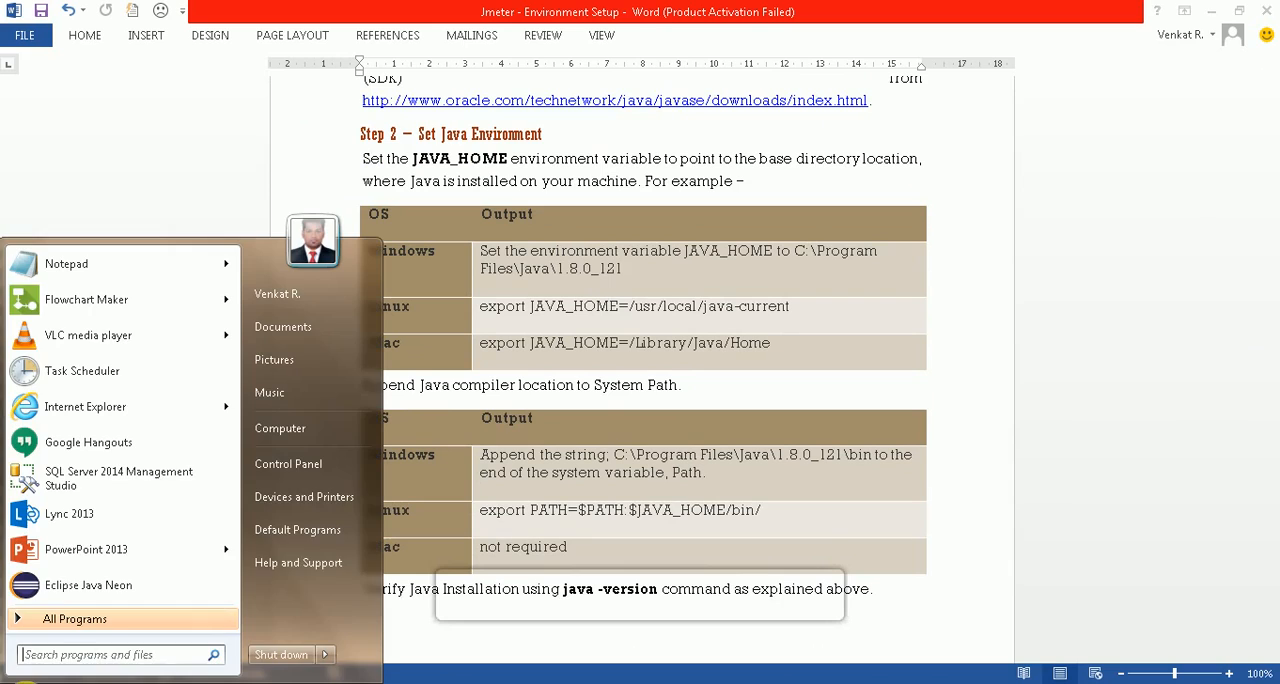
mouse_move(304, 496)
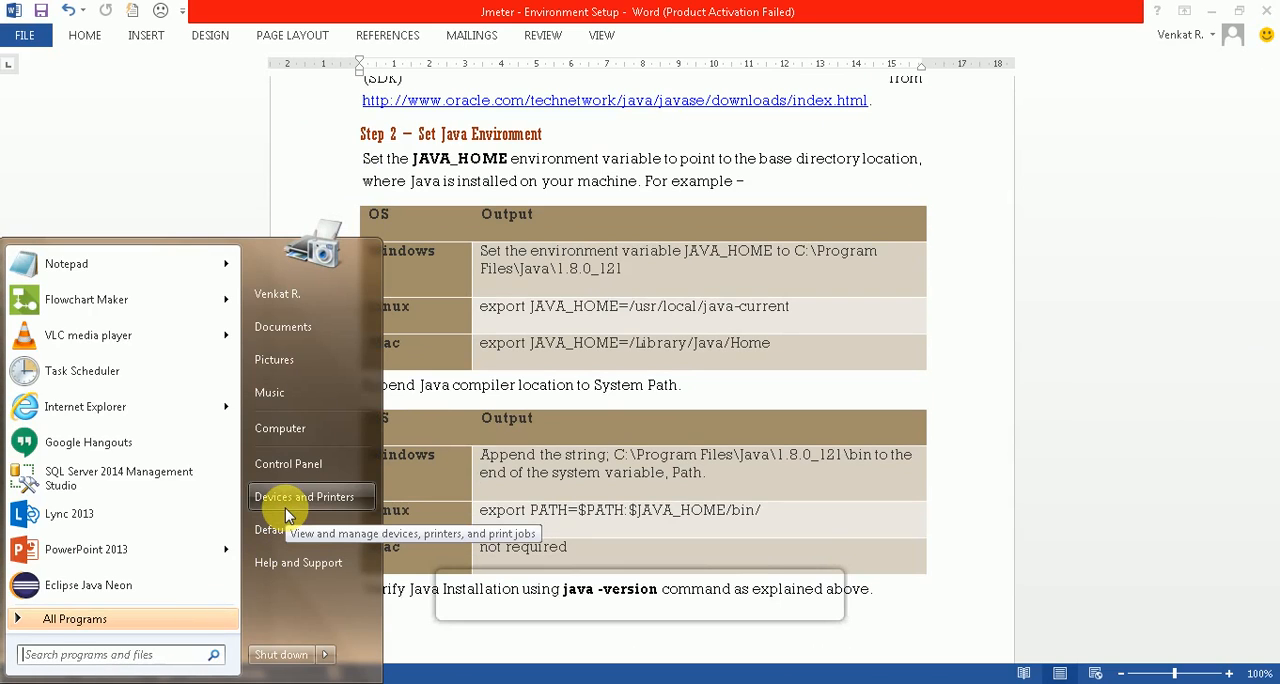
mouse_move(280, 428)
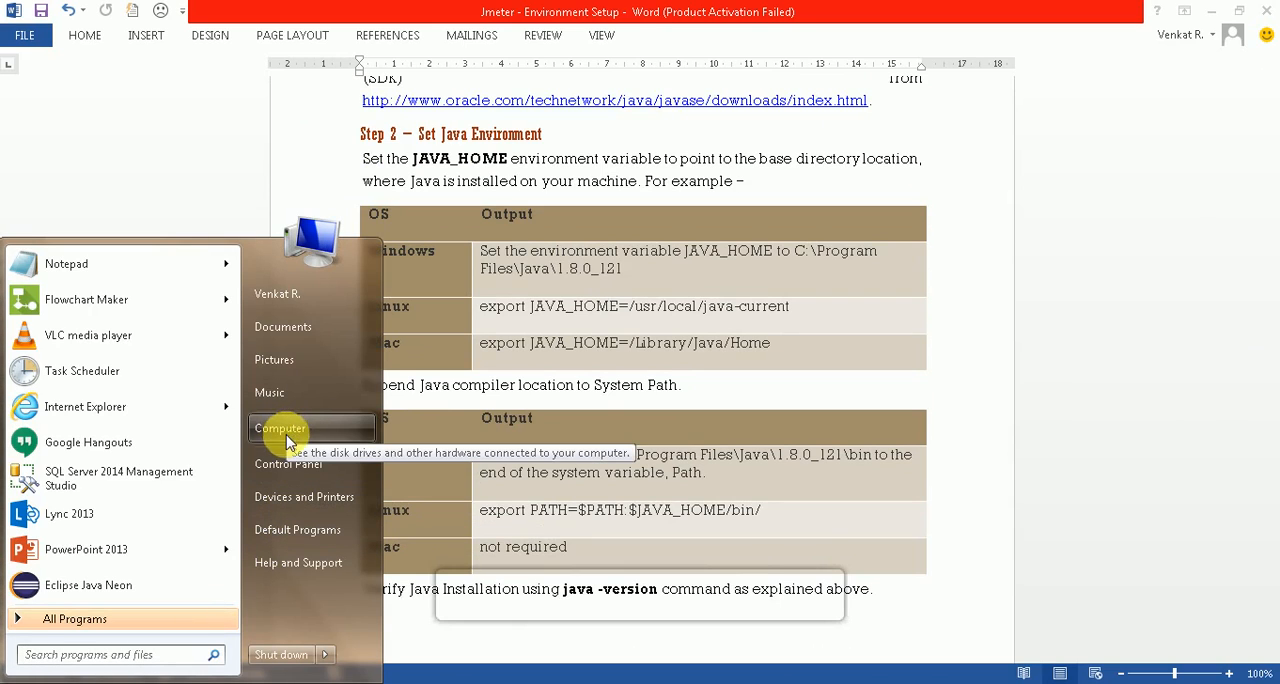
right_click(280, 428)
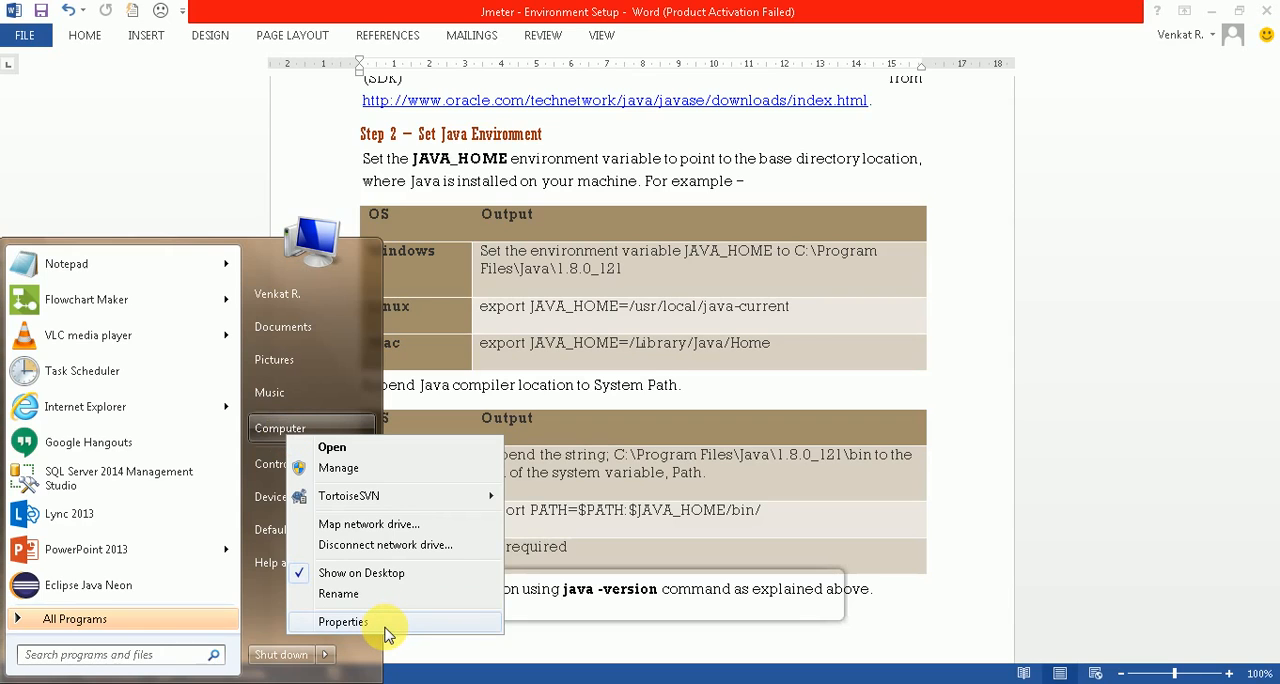
click(342, 622)
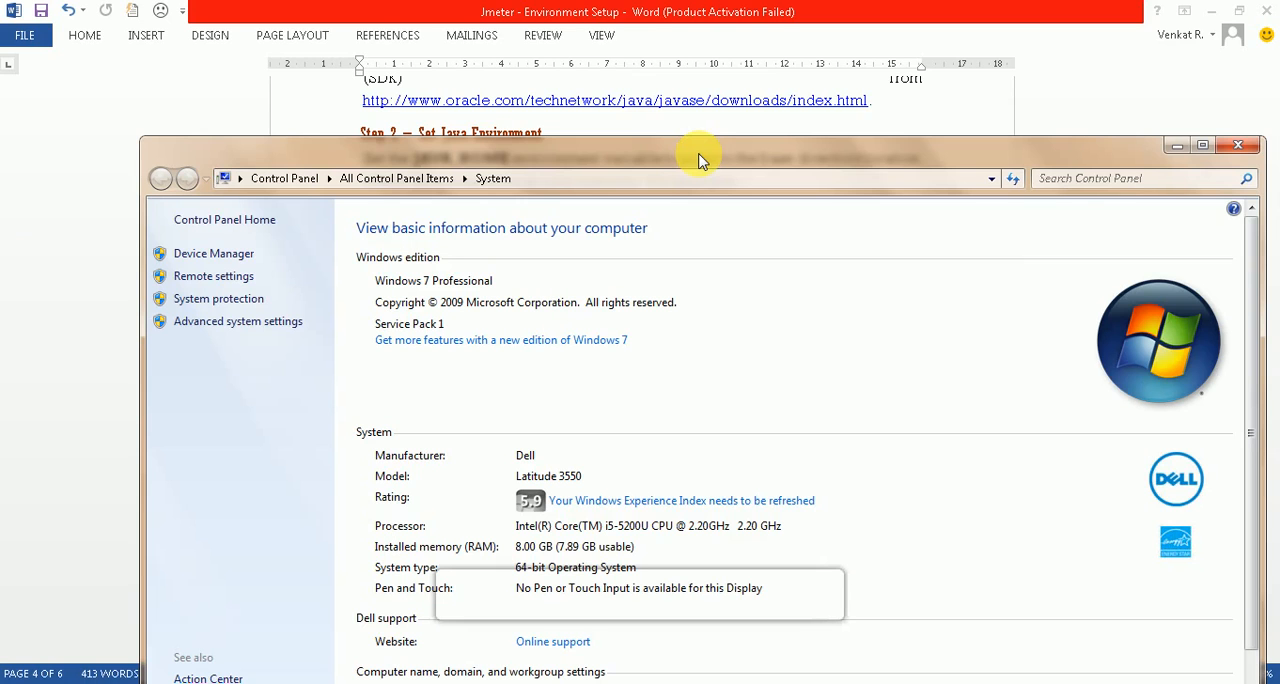
mouse_move(238, 320)
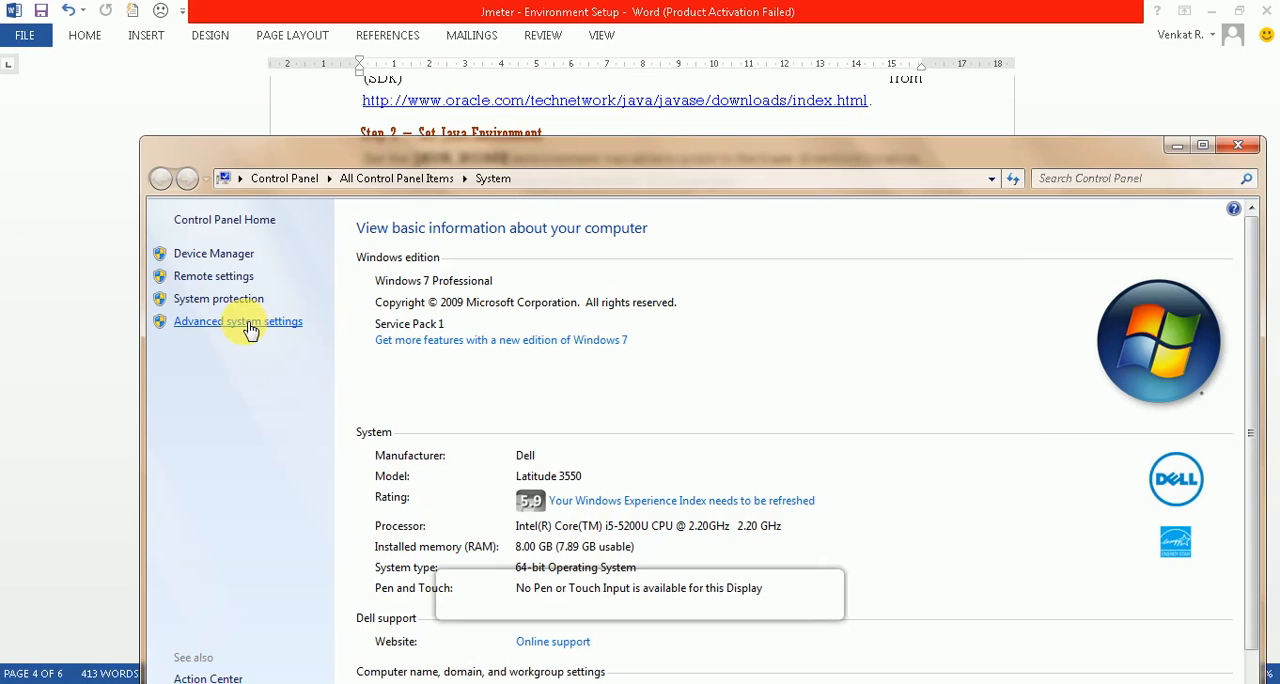
click(238, 320)
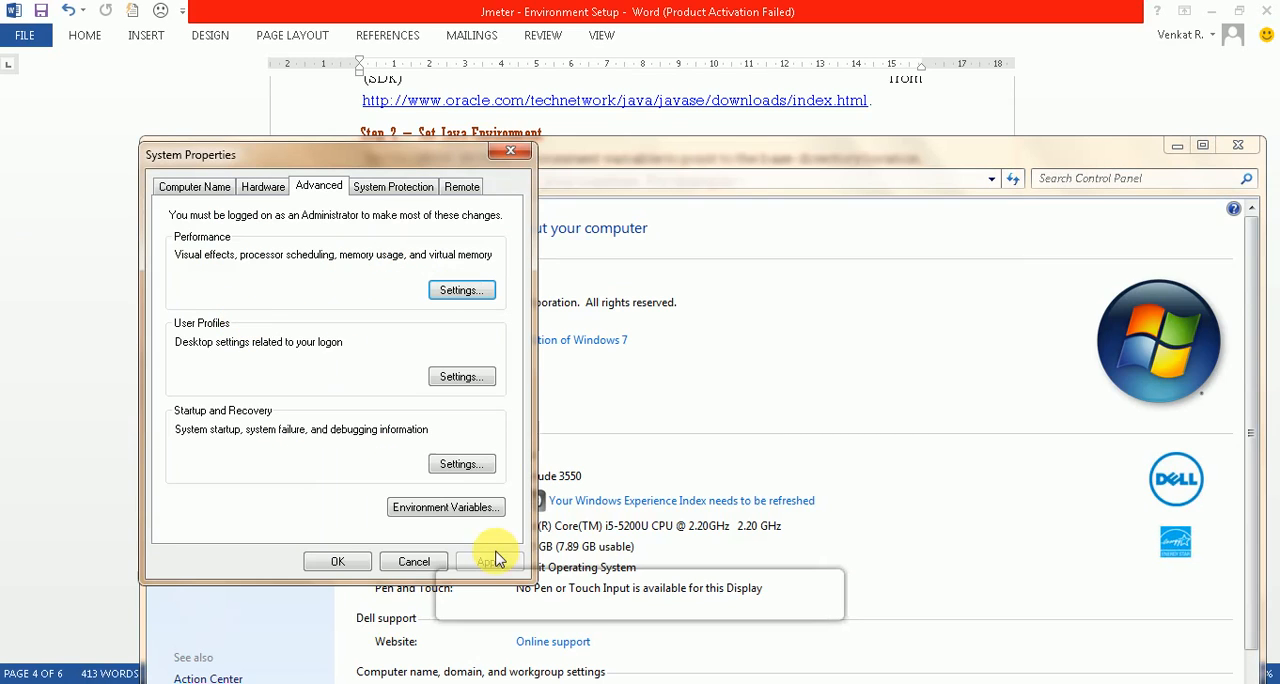
click(444, 508)
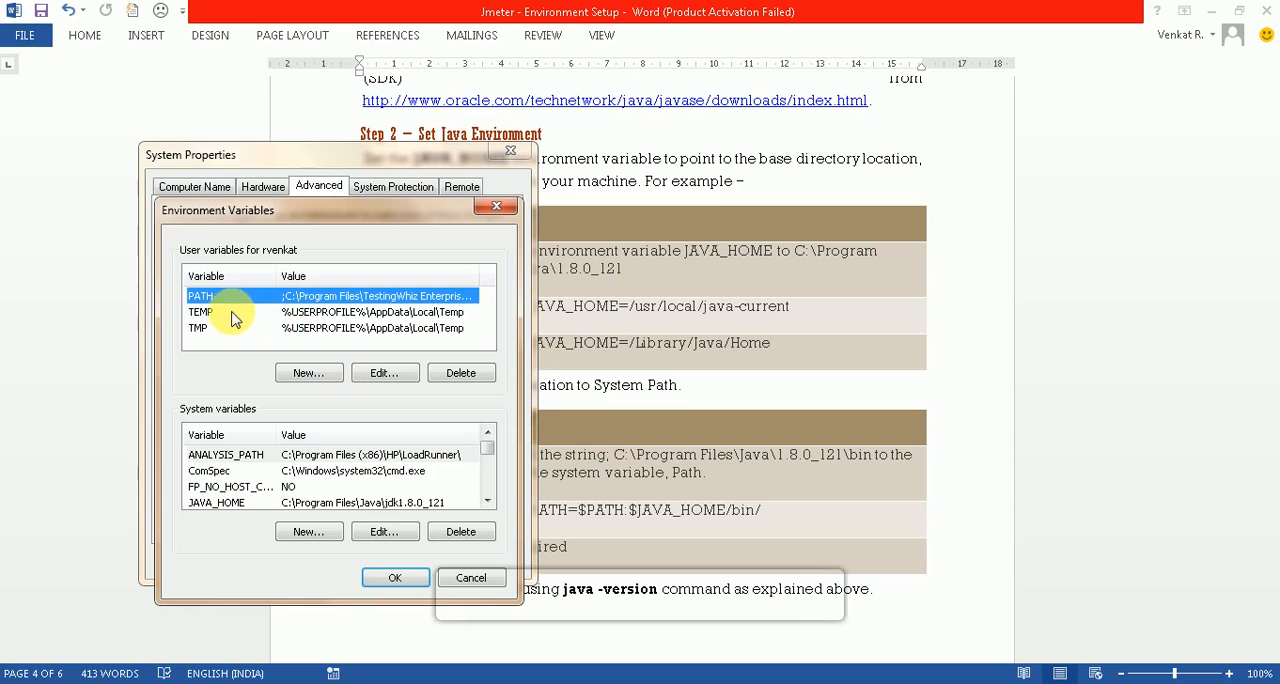
mouse_move(428, 362)
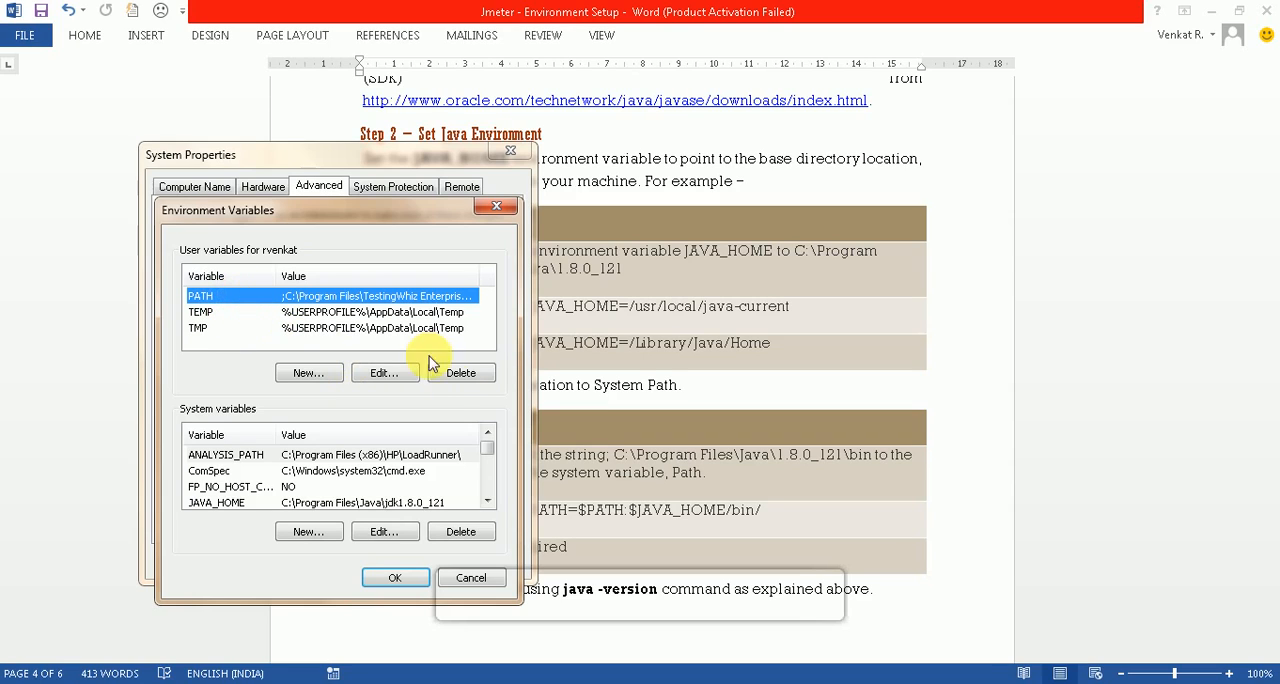
click(384, 372)
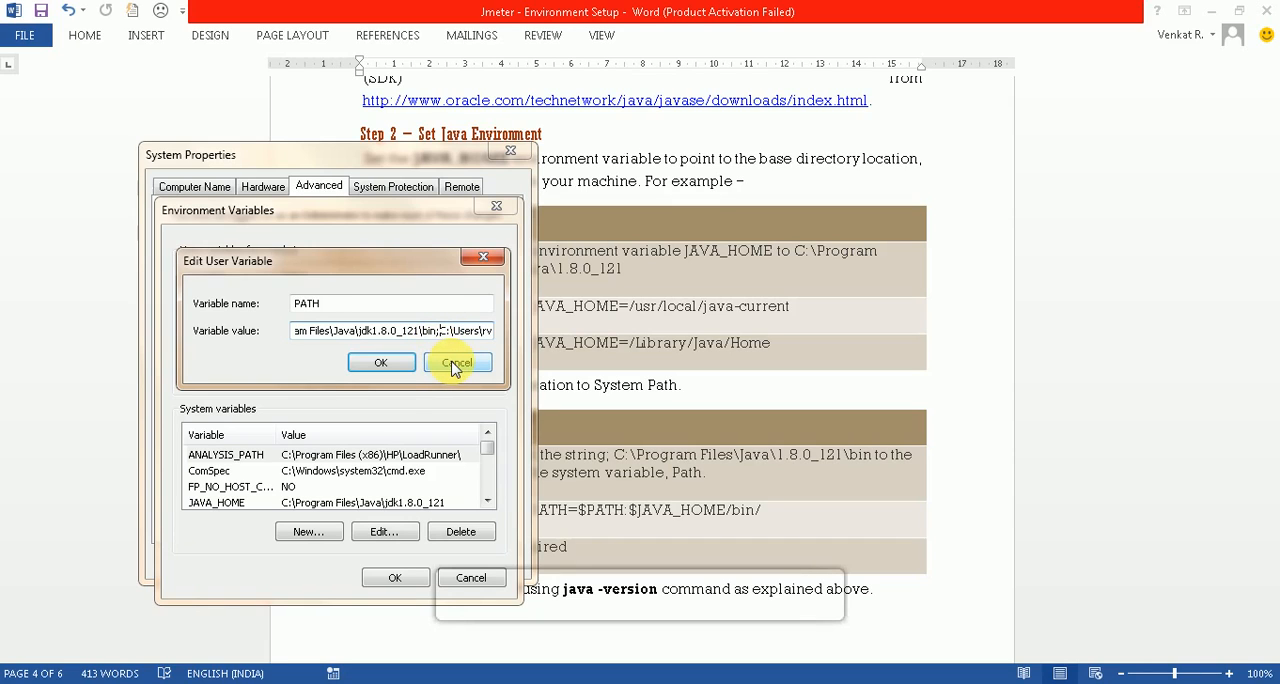
click(456, 362)
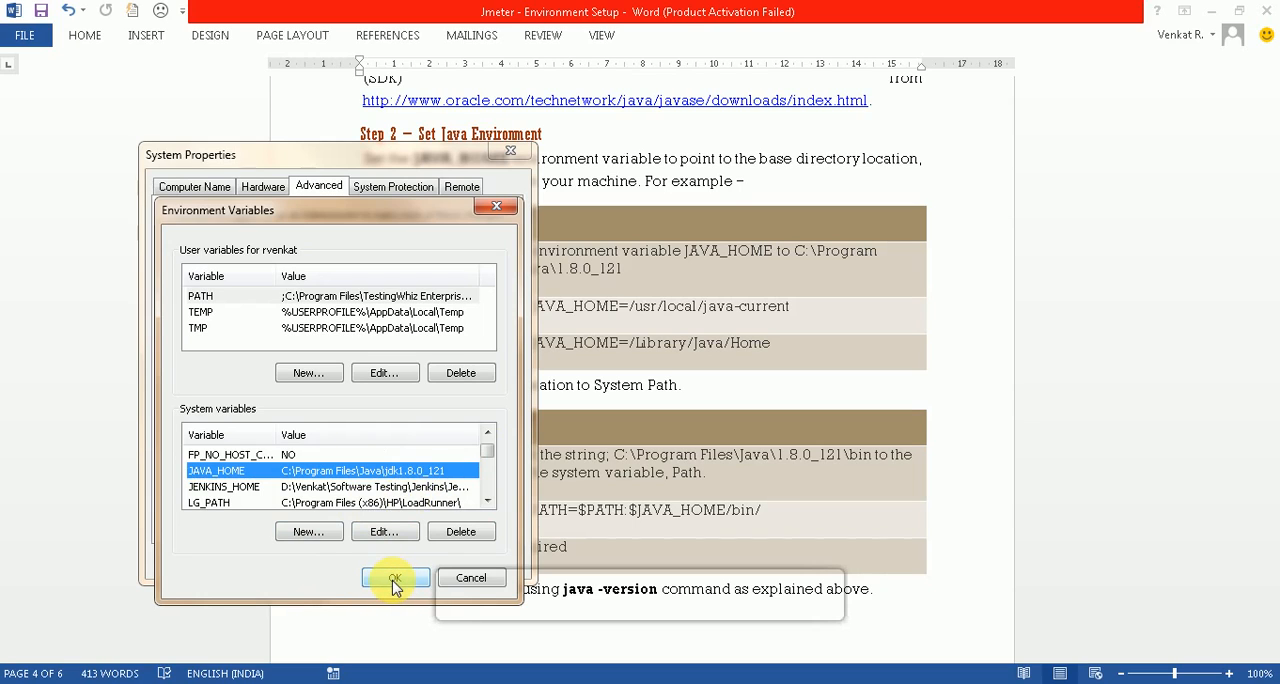
click(392, 578)
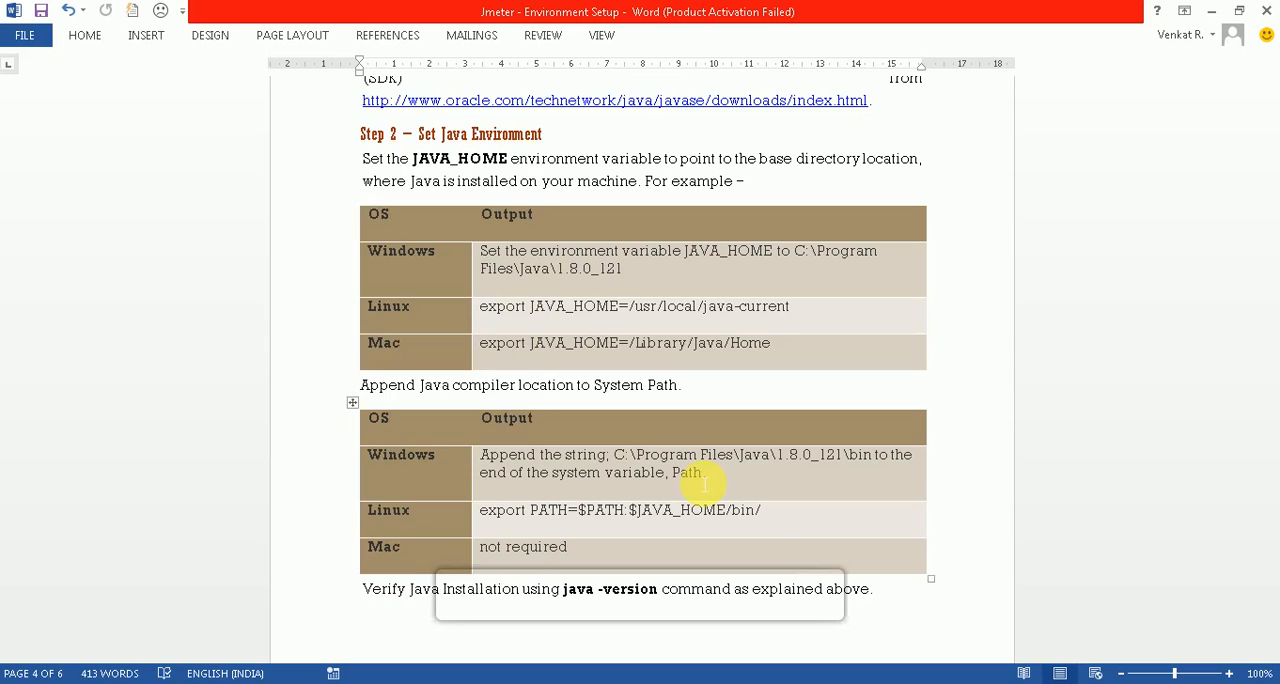
Scroll to Step 3 – Download JMeter and follow the jmeter.apache.org download_jmeter.cgi link.
scroll(down, 3)
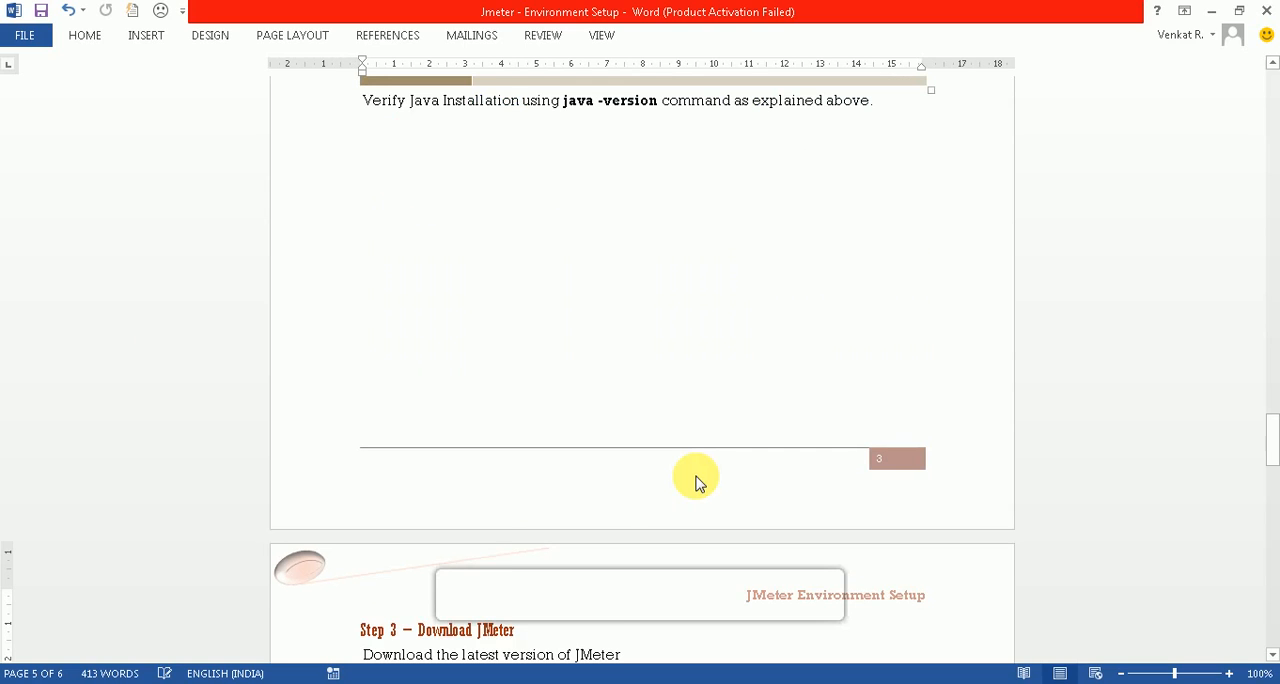
scroll(down, 3)
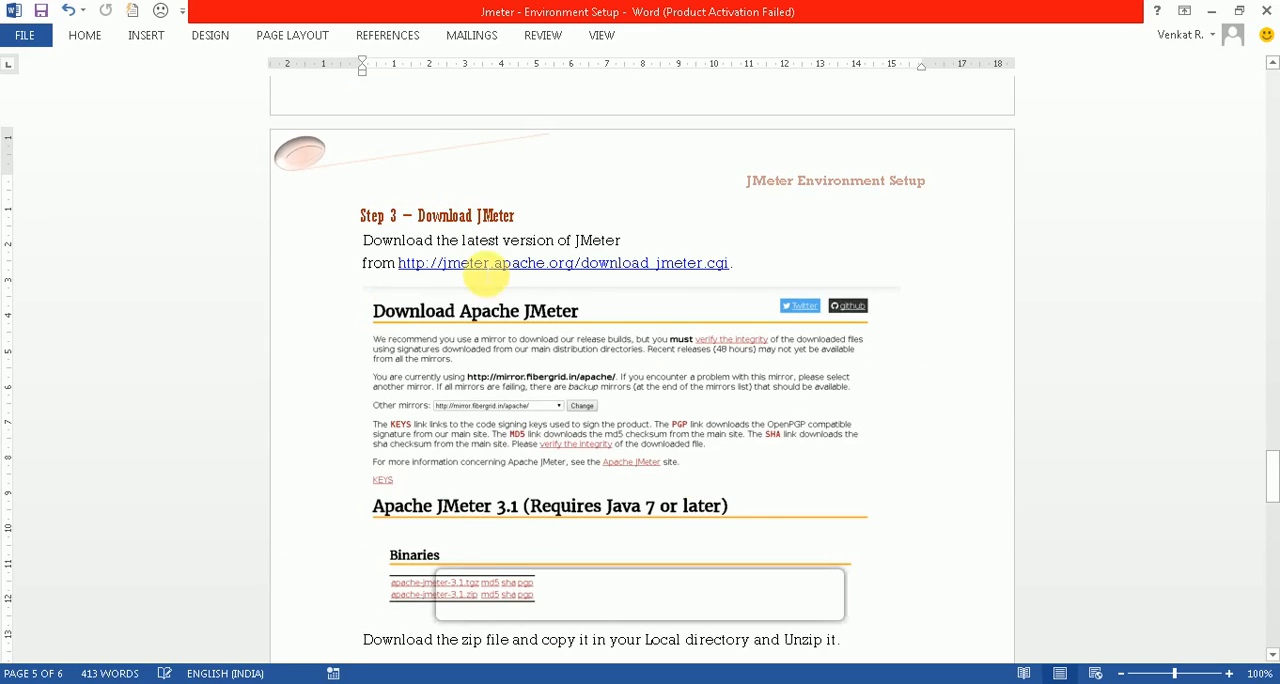
mouse_move(476, 268)
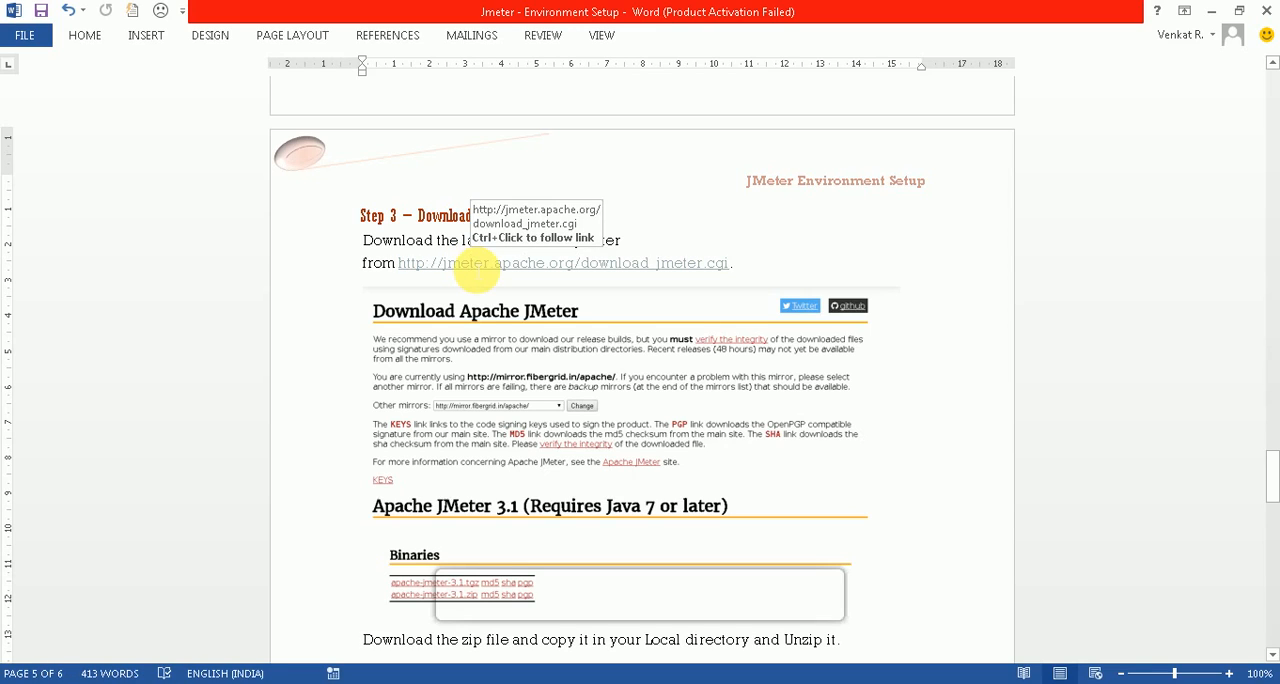
click(444, 264)
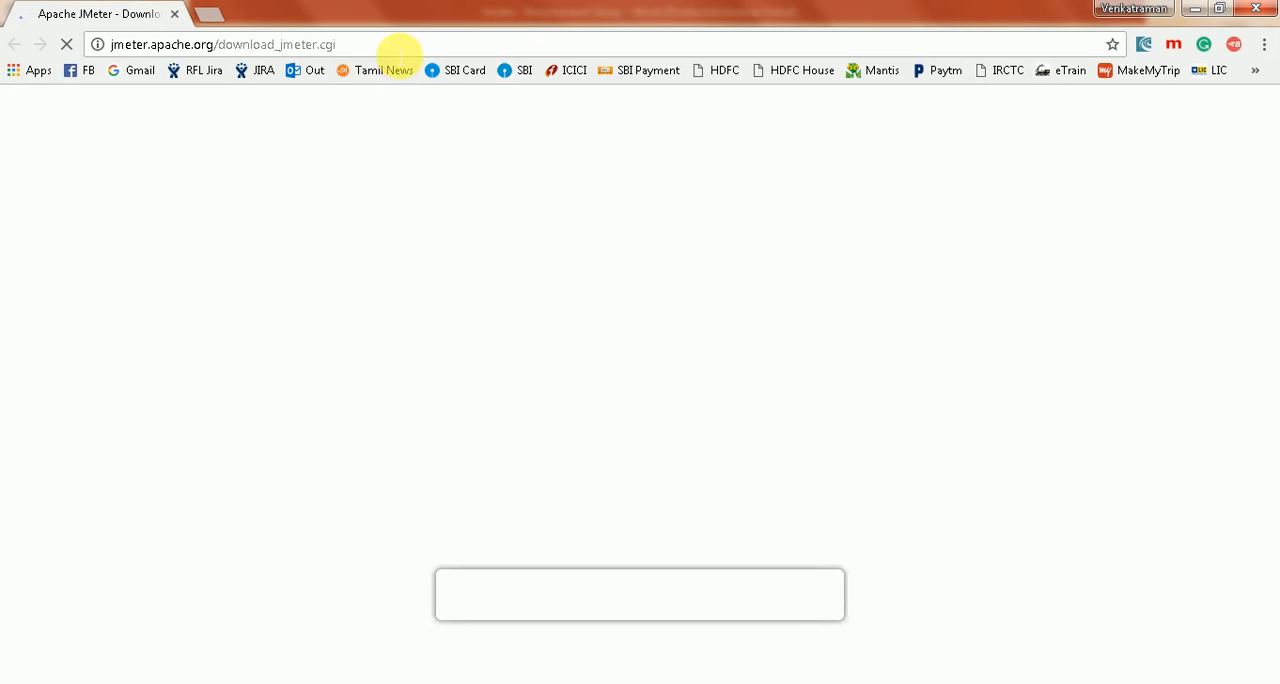
Download apache-jmeter-3.1.zip from the Apache JMeter 3.1 Binaries section.
click(220, 44)
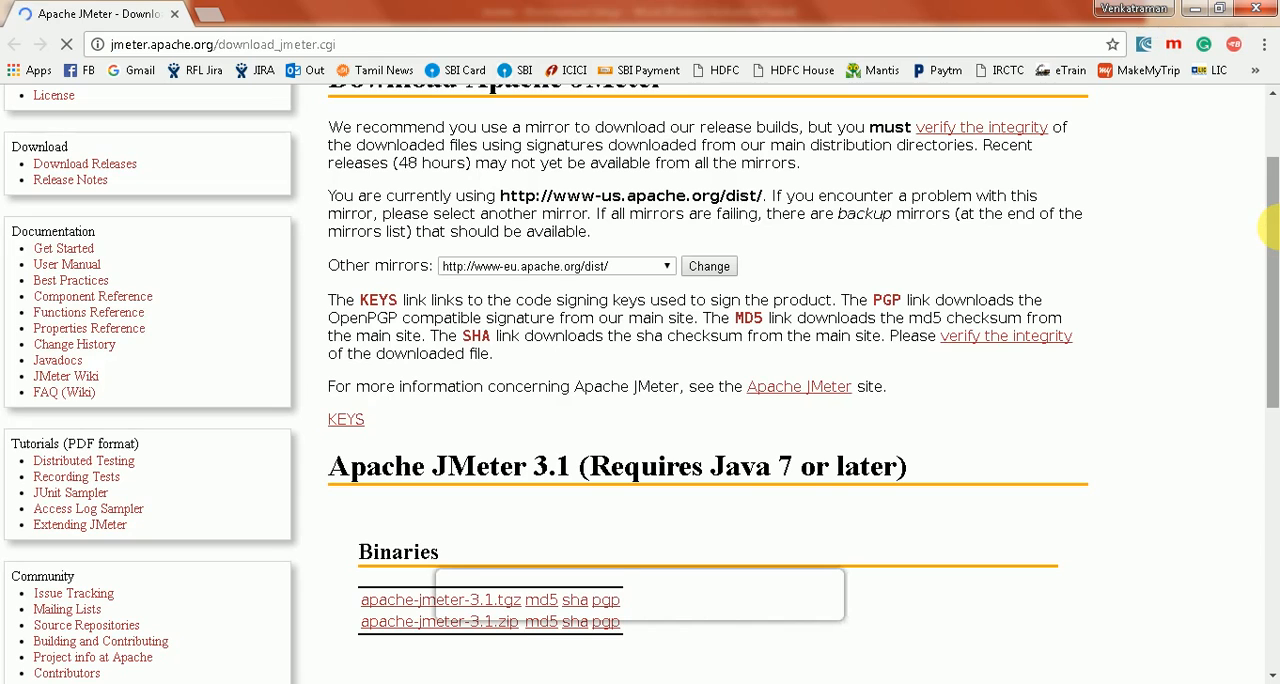
scroll(down, 3)
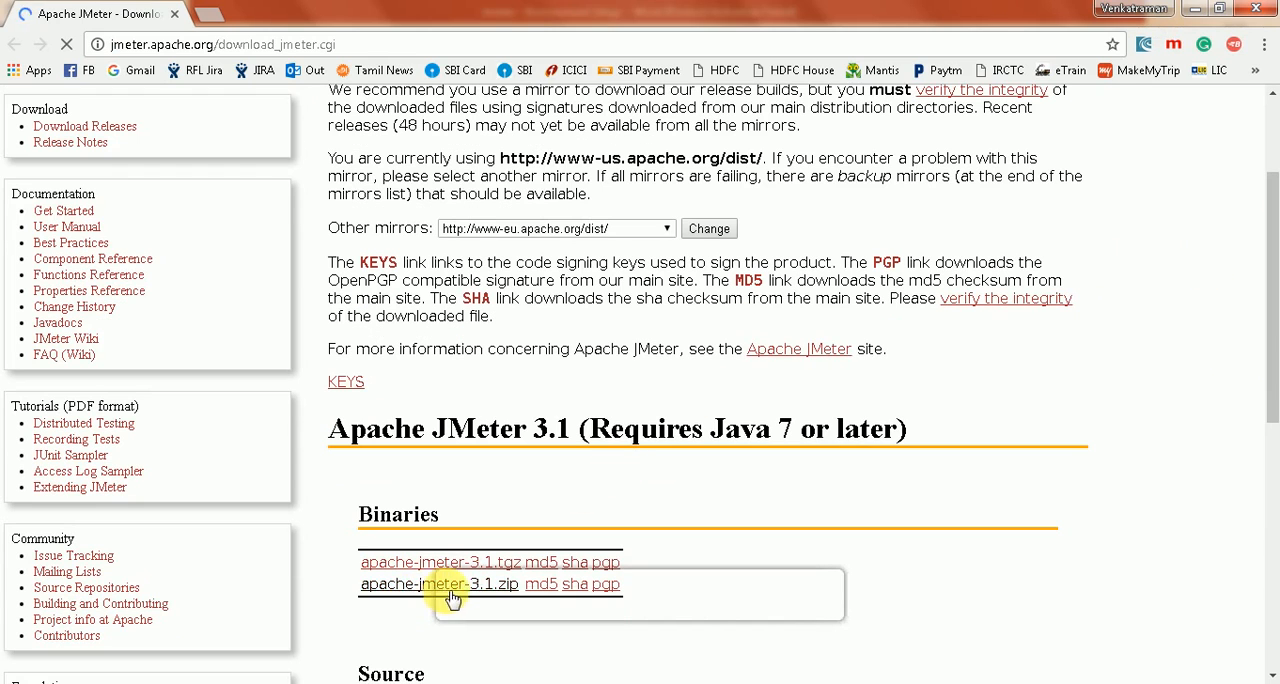
click(438, 584)
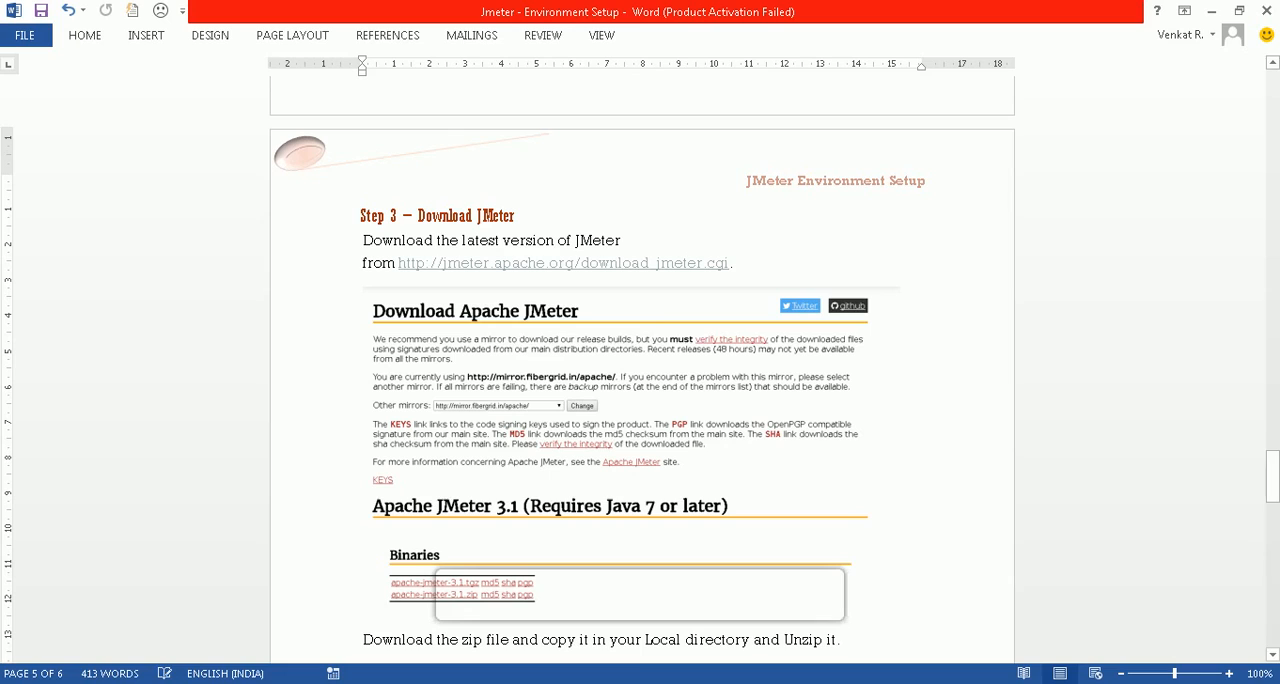
Return to the Word guide and scroll to the expected apache-jmeter-3.1 directory structure.
click(516, 358)
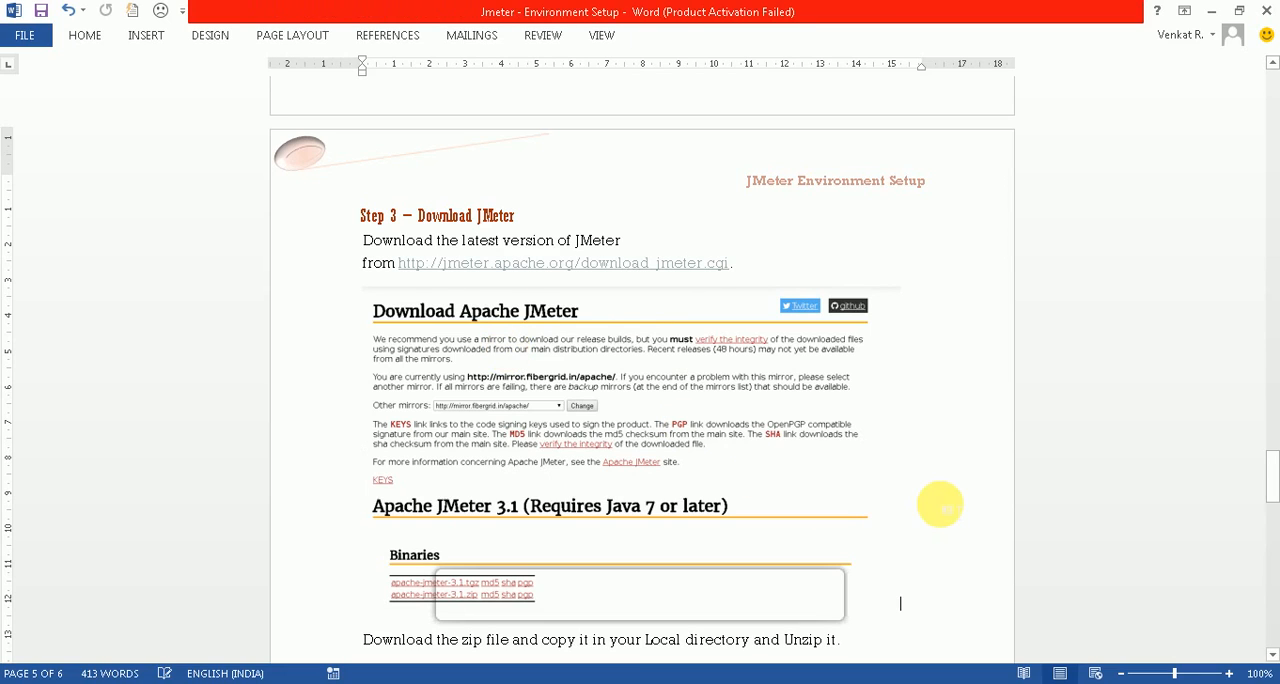
scroll(down, 3)
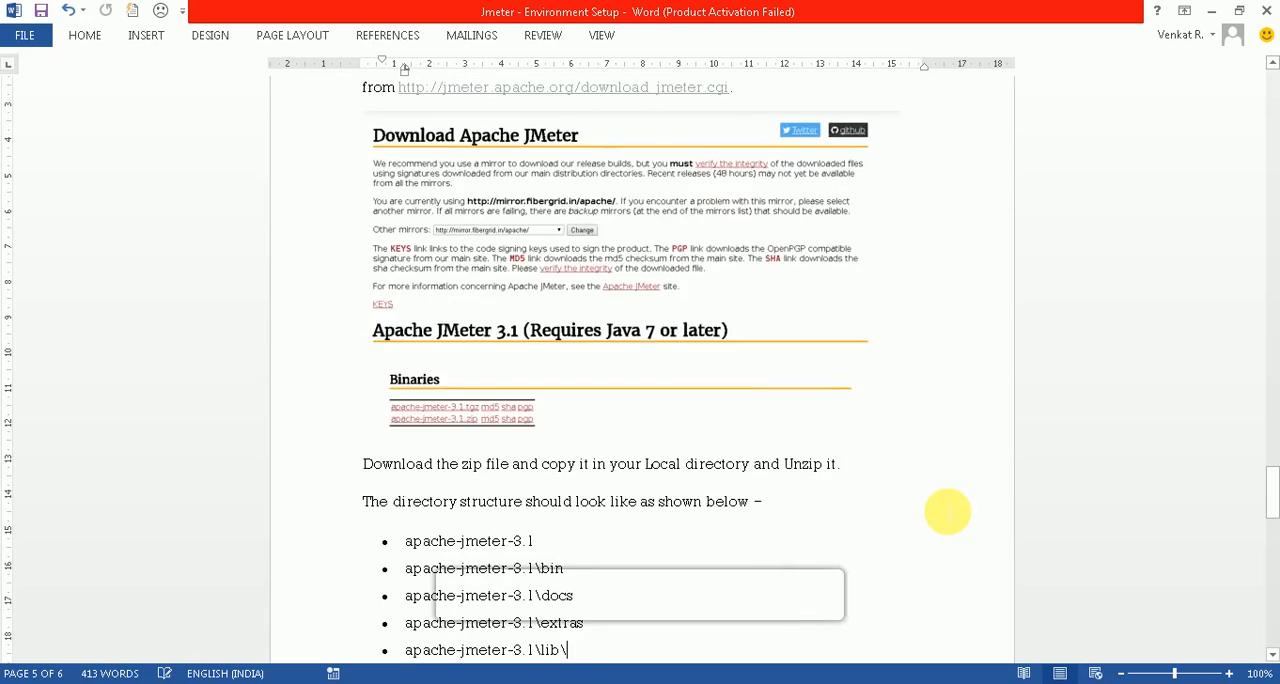
scroll(down, 3)
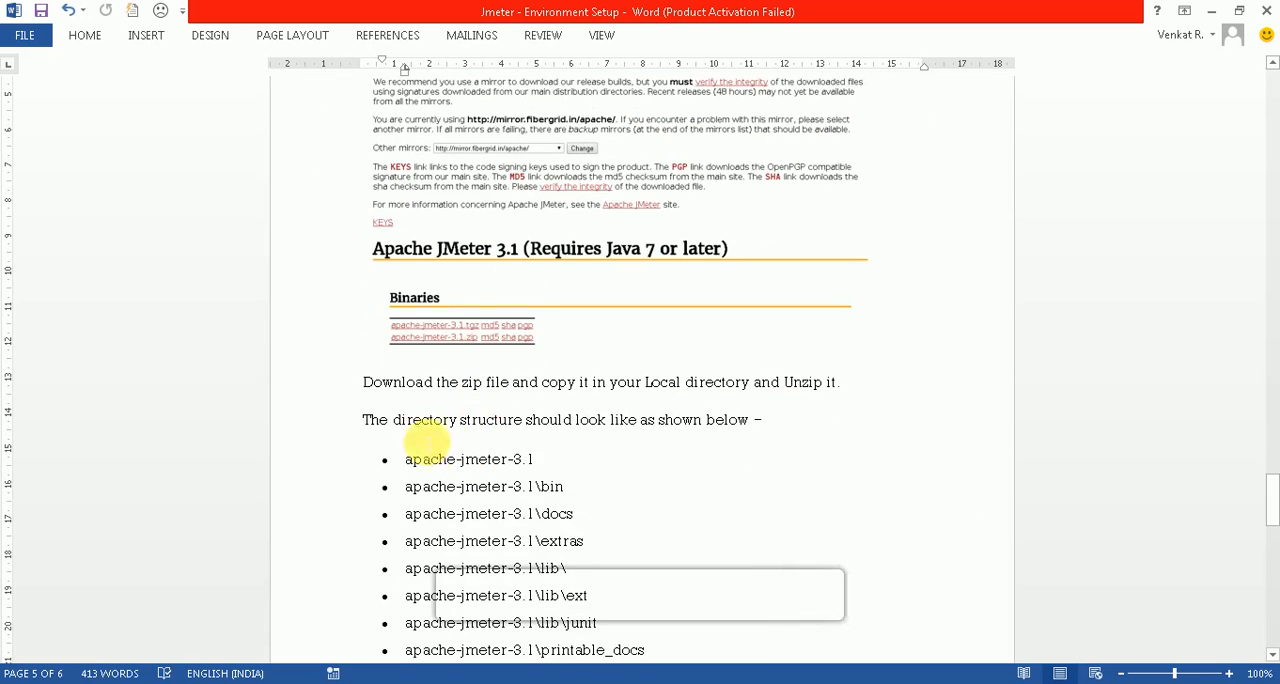
scroll(down, 3)
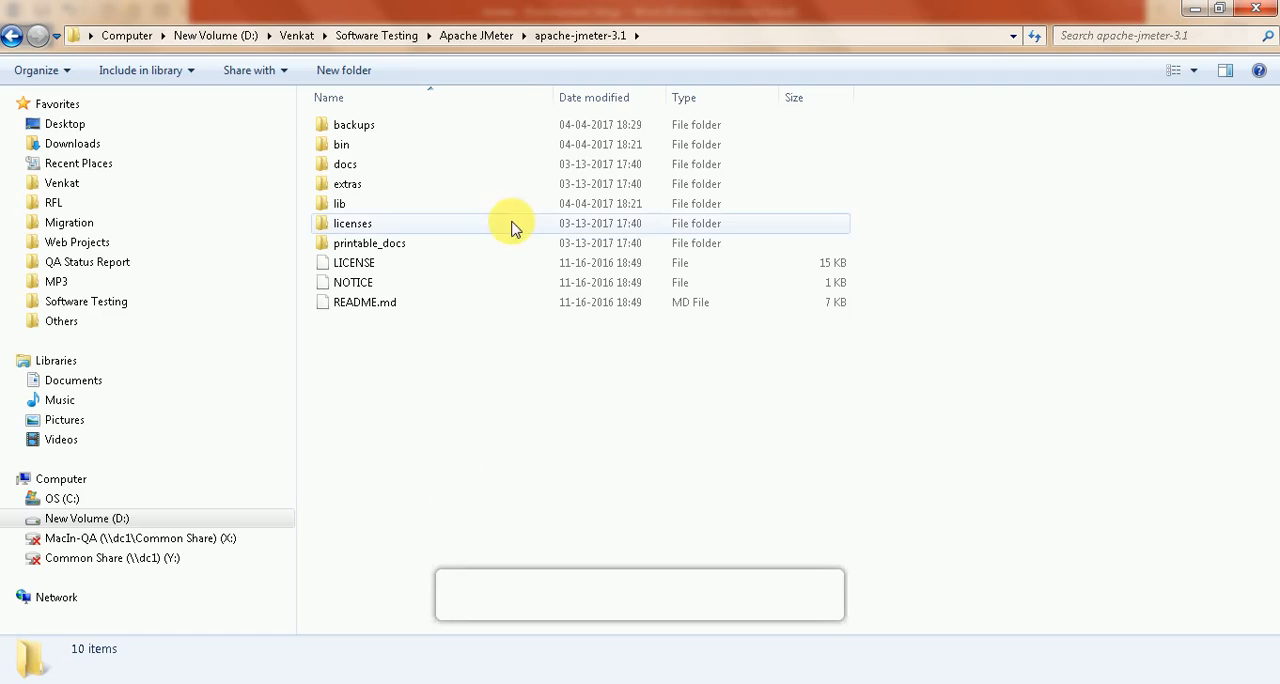
Browse the apache-jmeter-3.1 bin folder, inspecting the mirror-server, jmeter and jmeter-server files.
click(580, 36)
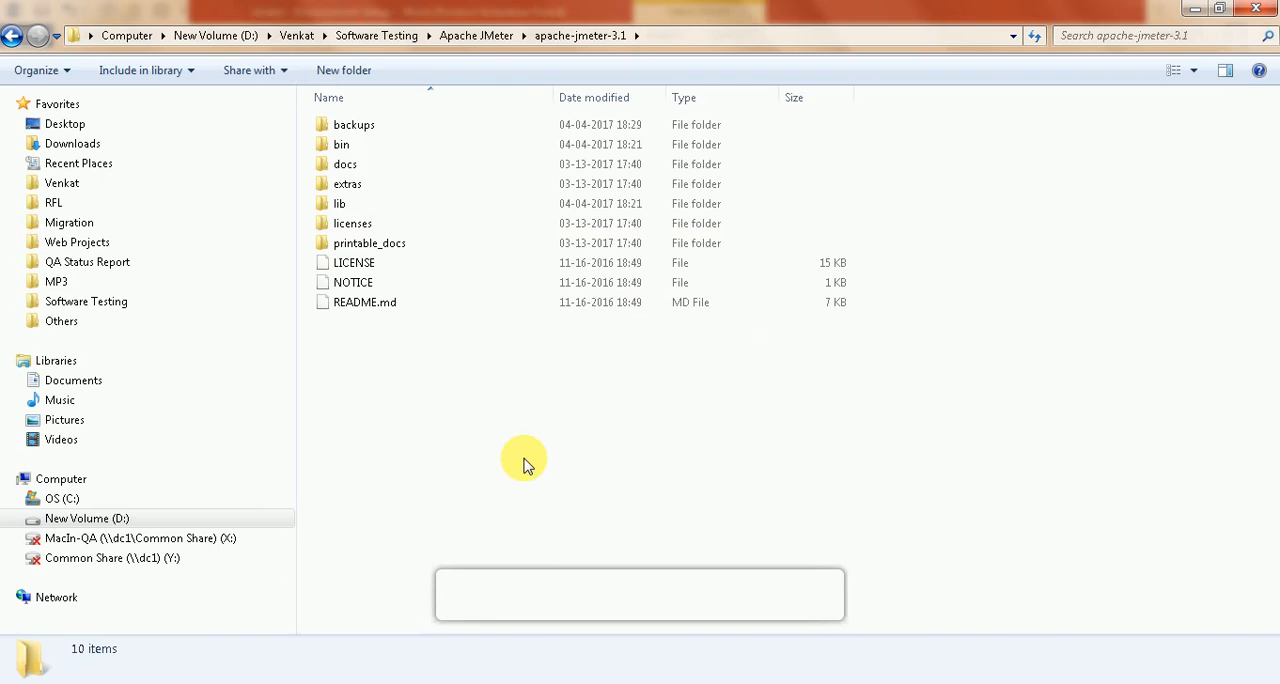
double_click(340, 144)
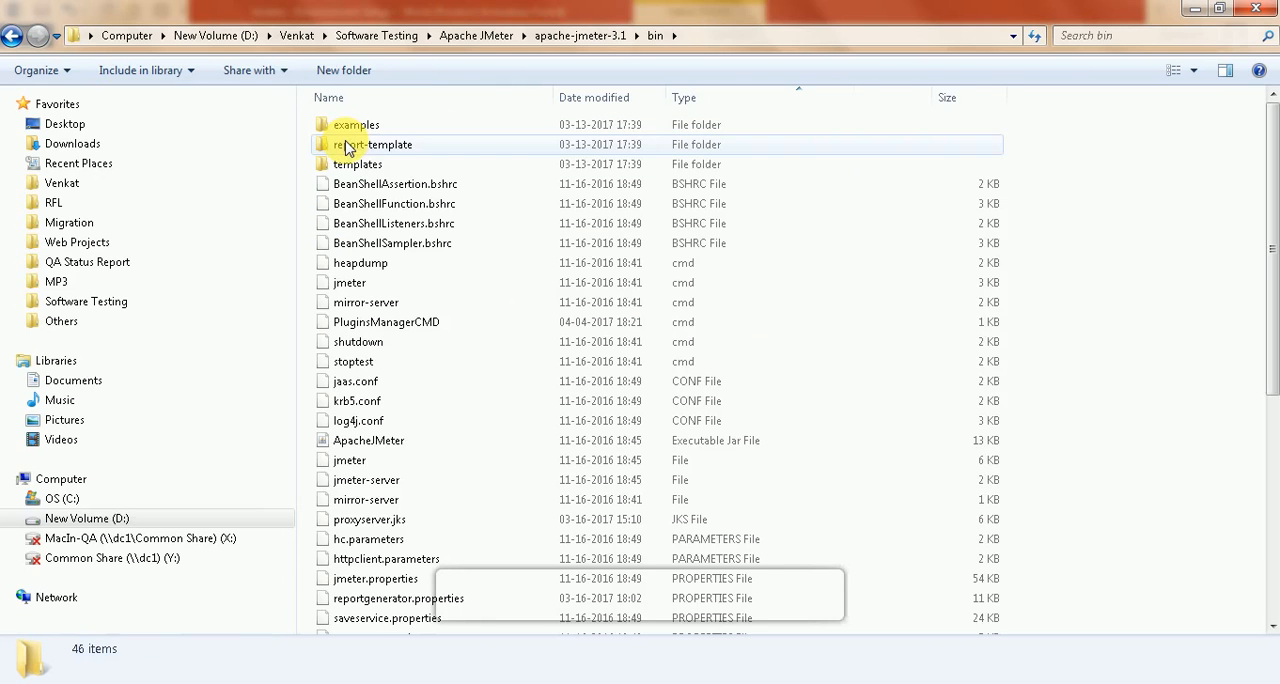
click(366, 500)
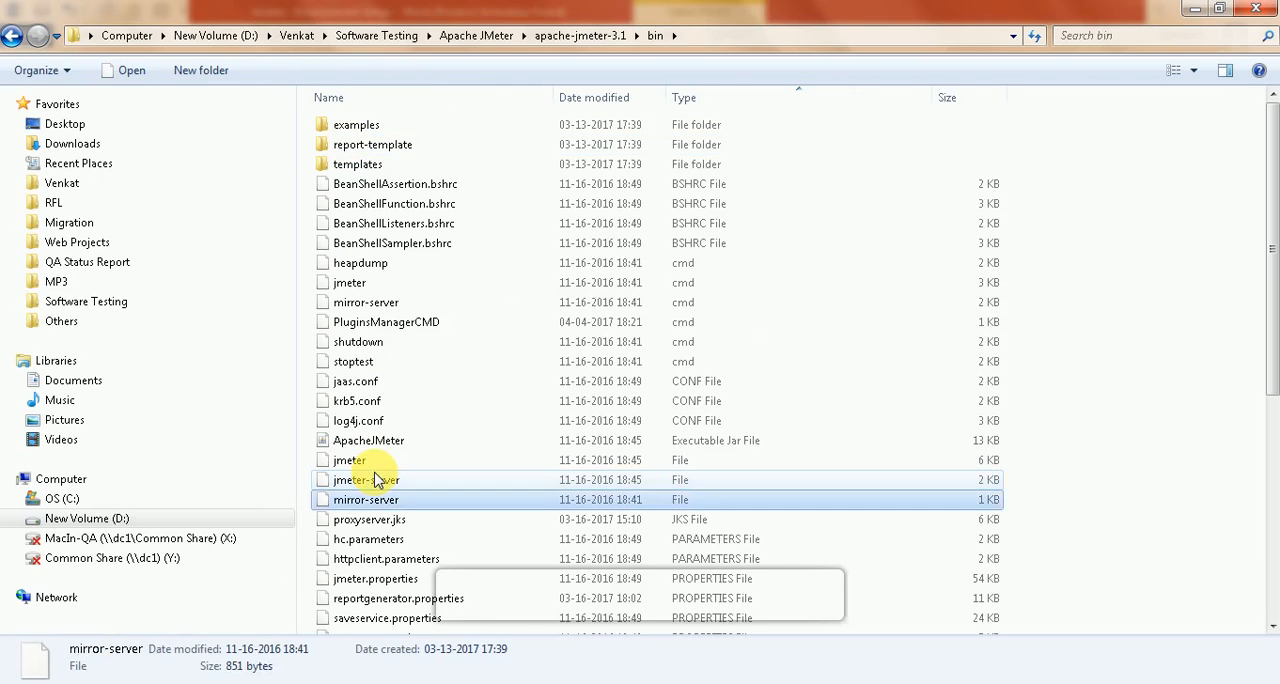
scroll(down, 3)
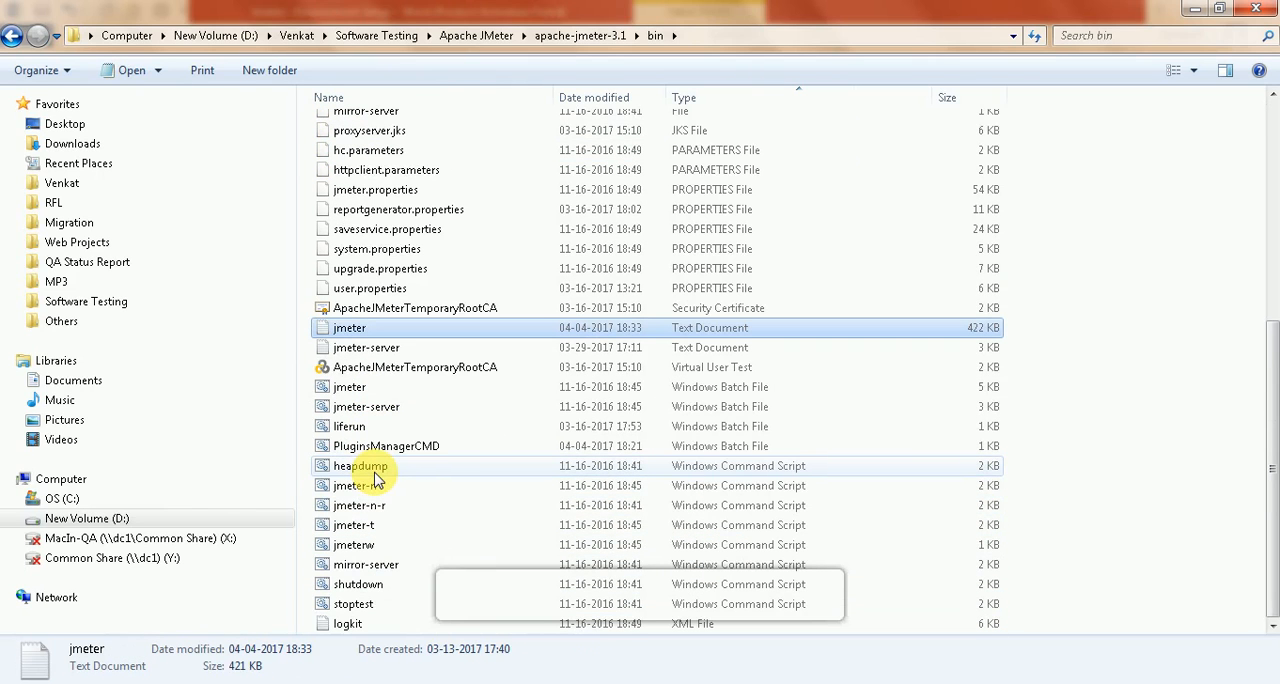
click(366, 348)
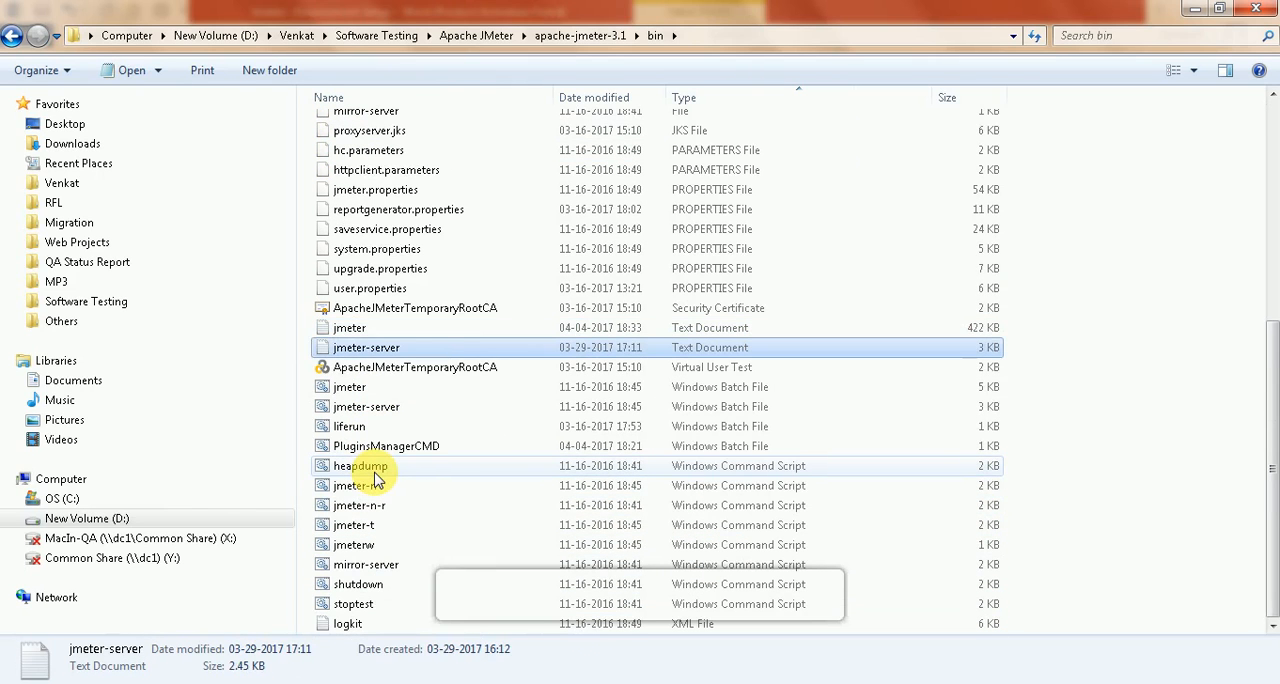
click(348, 388)
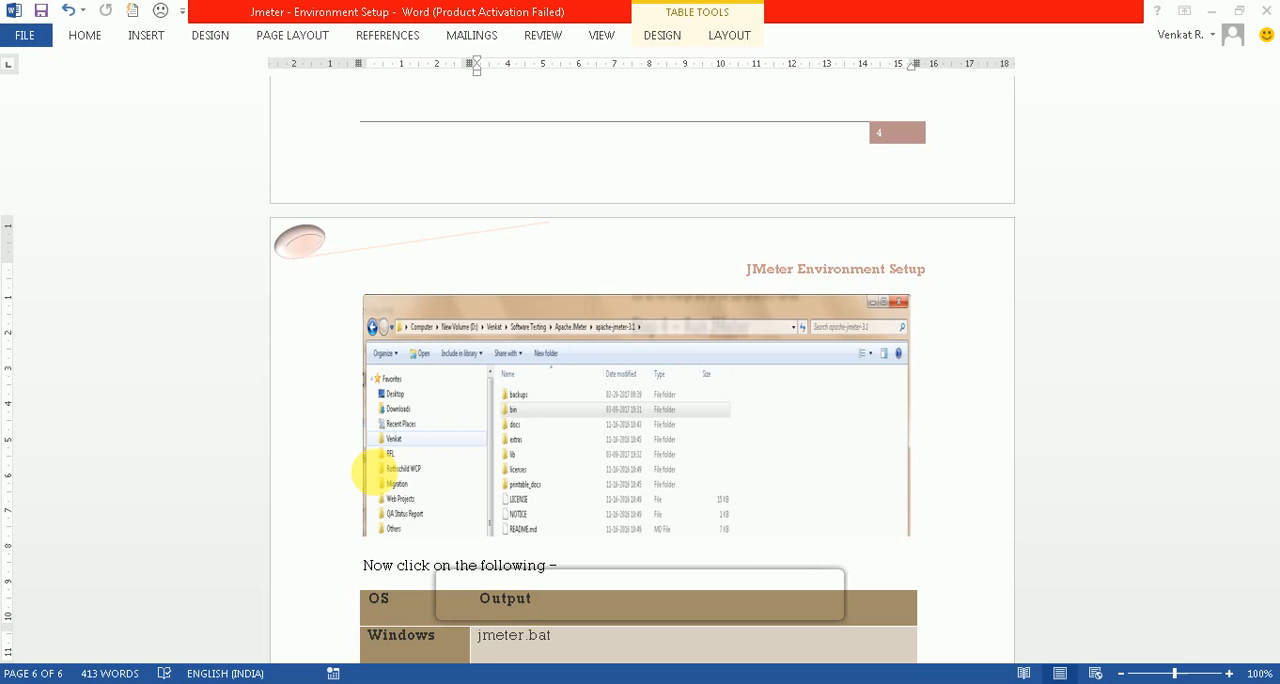
Scroll the guide to the table instructing to run jmeter.bat on Windows.
scroll(down, 3)
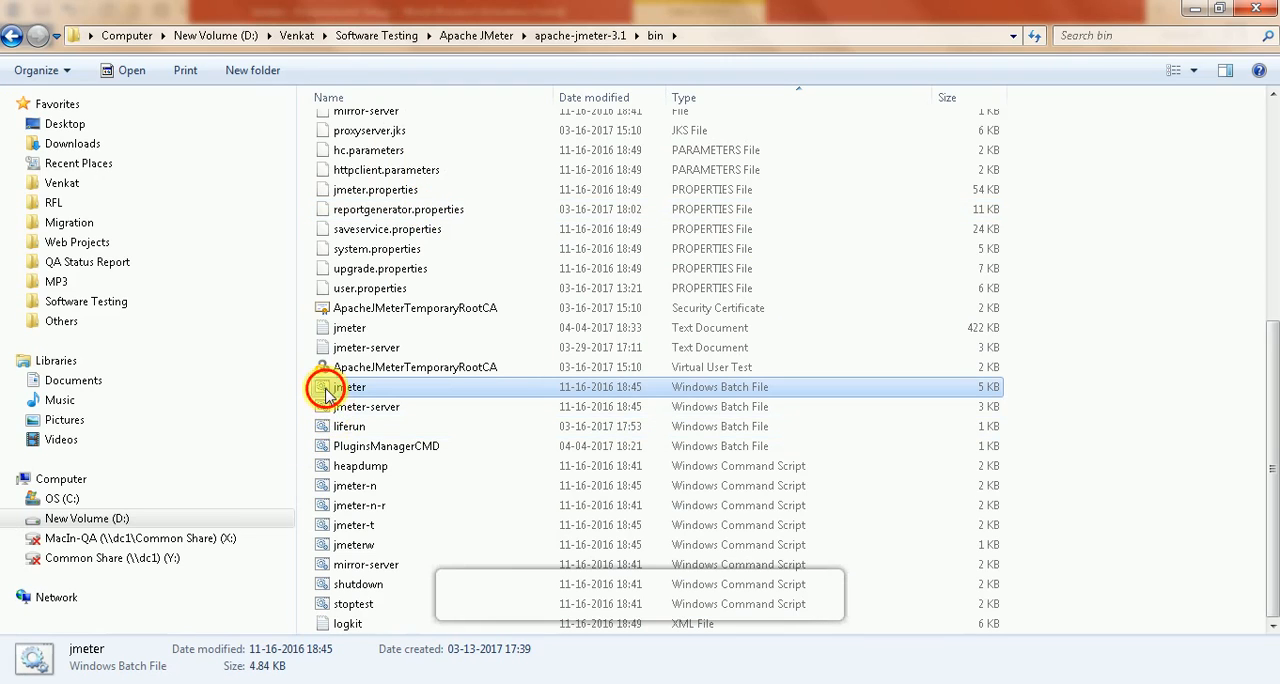
Launch jmeter.bat so the Apache JMeter 3.1 window shows an empty Test Plan and WorkBench.
double_click(348, 388)
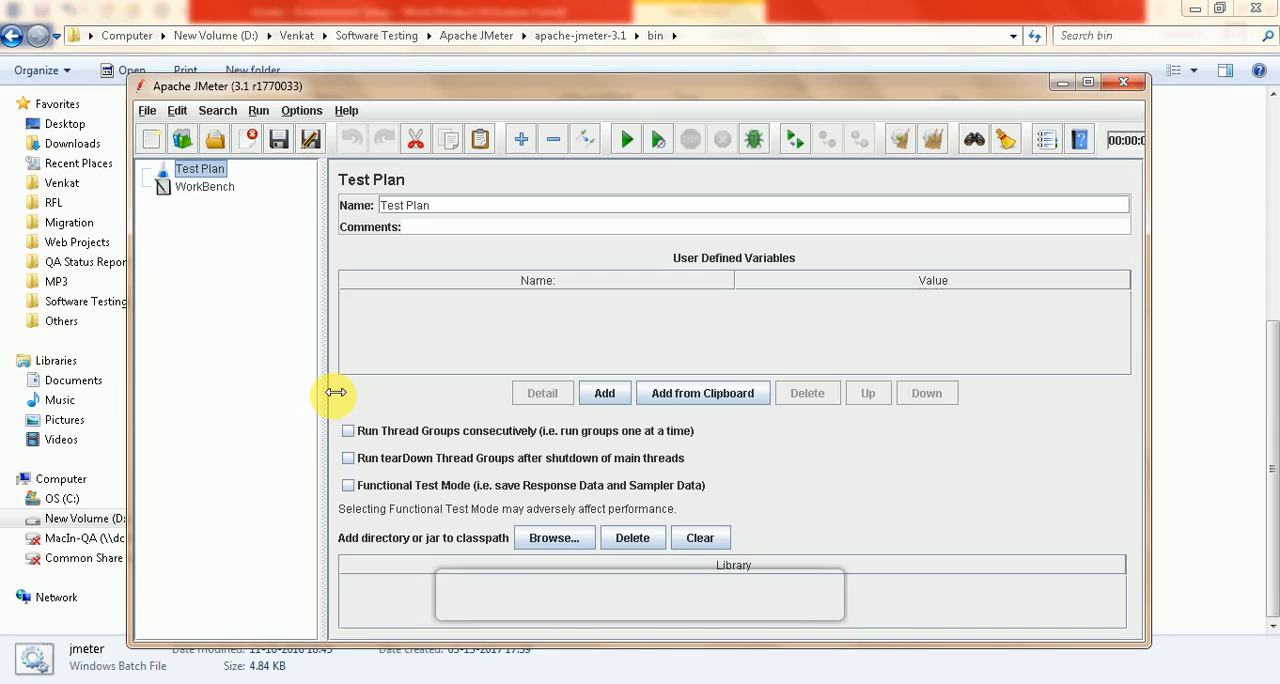
mouse_move(672, 304)
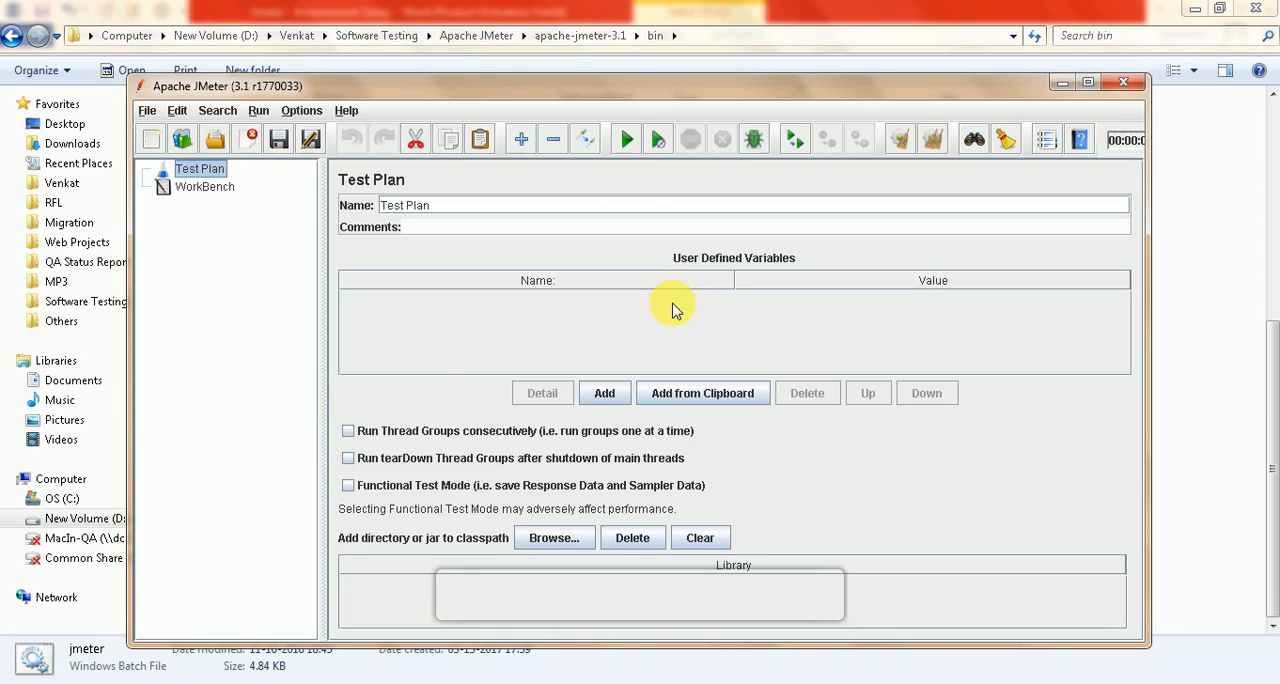